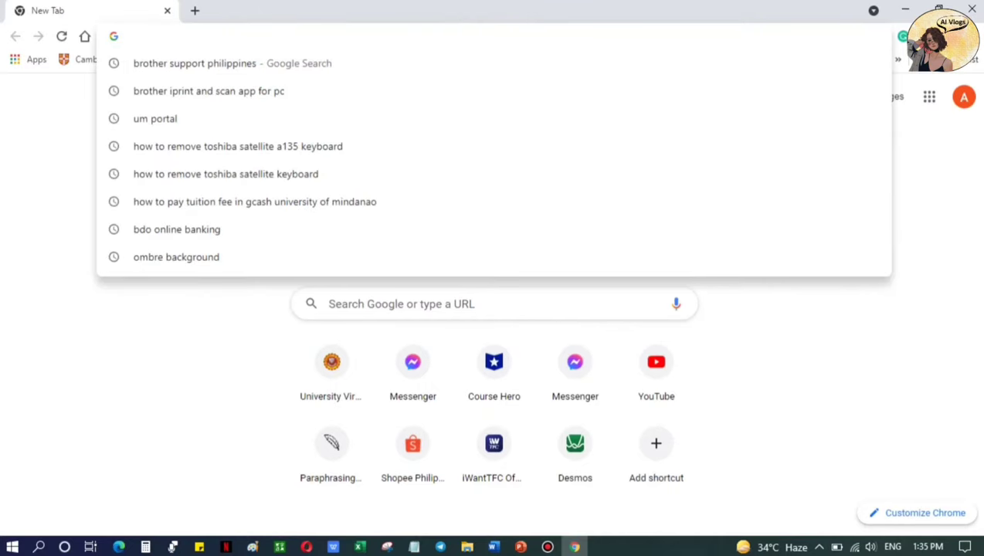
Step: Search 'brother' and load the Brother iPrint&Scan download page from the suggestions
type("brother iprint and scan app for pc")
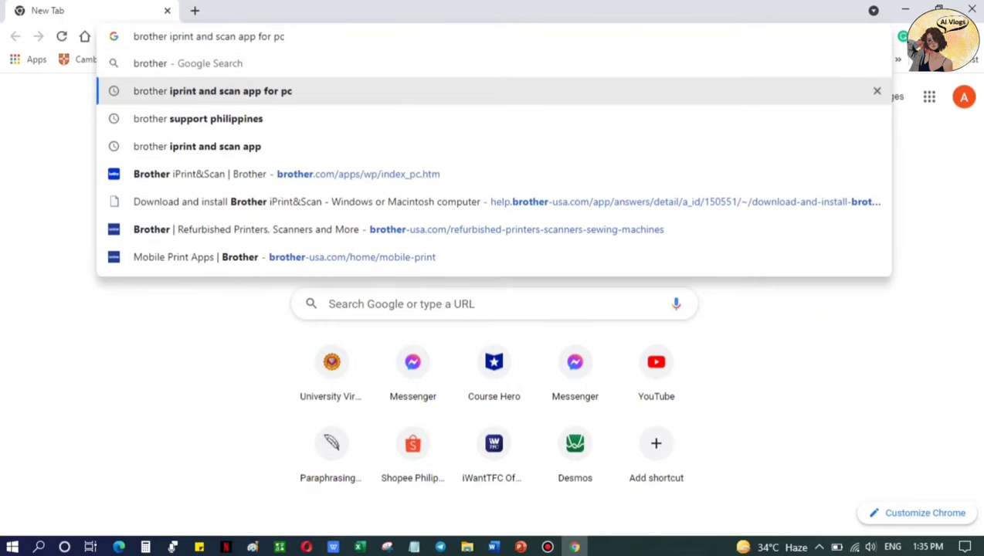
left_click(285, 173)
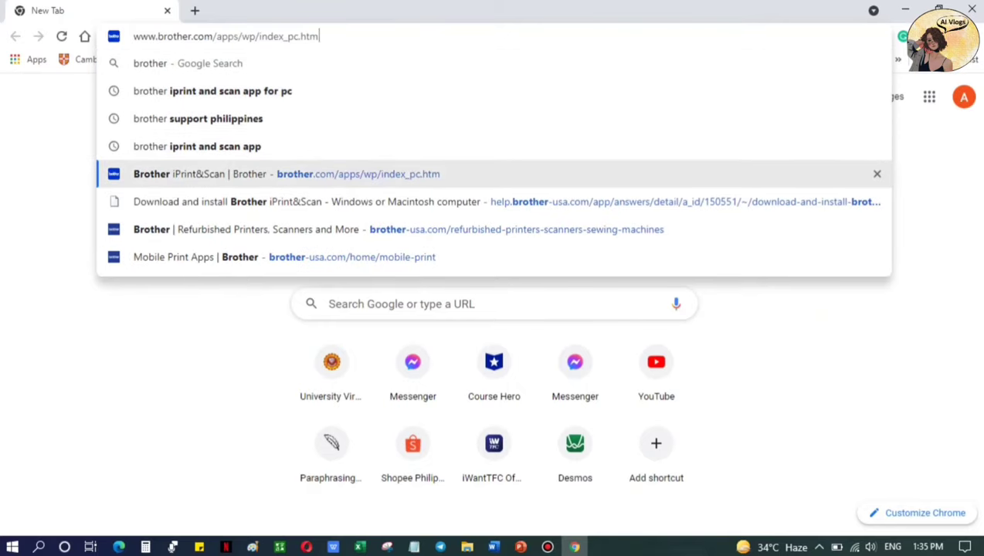
left_click(287, 173)
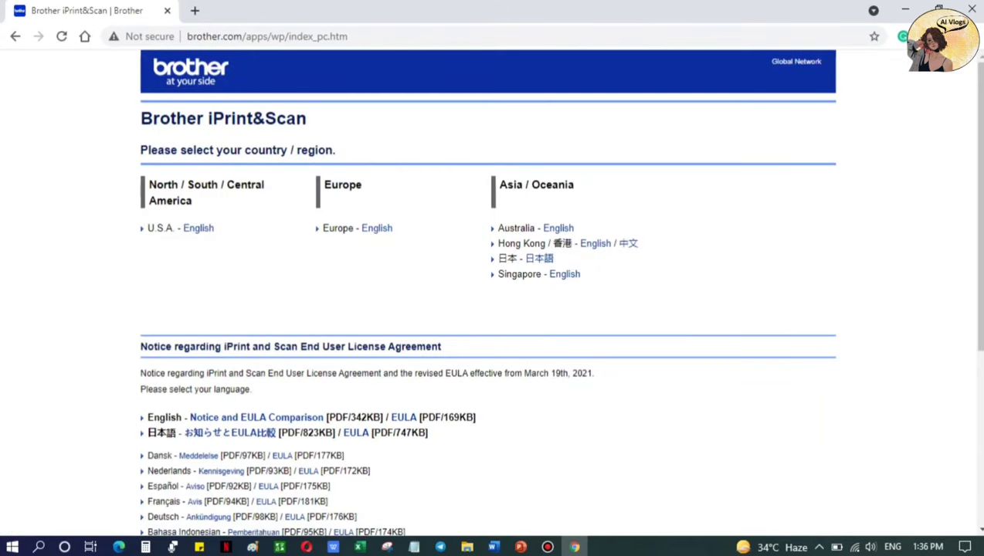
Step: Choose the U.S.A. English region and expand the Windows Users installation steps
left_click(198, 229)
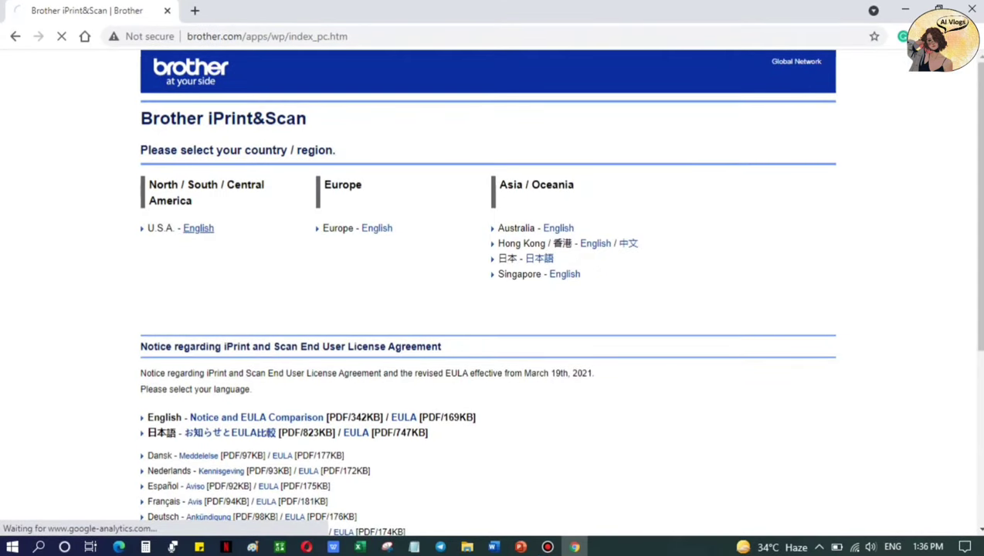
left_click(198, 229)
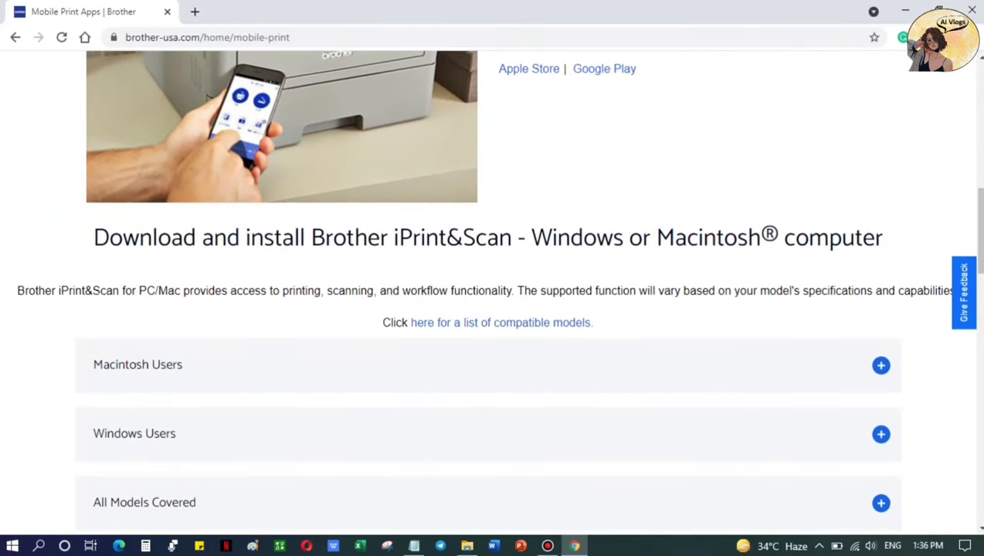
left_click(880, 432)
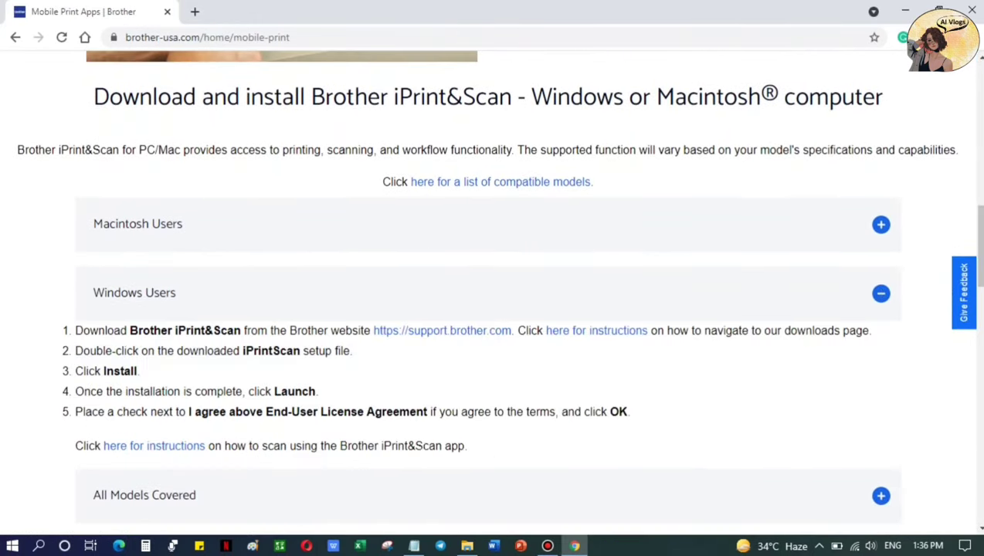
mouse_move(442, 331)
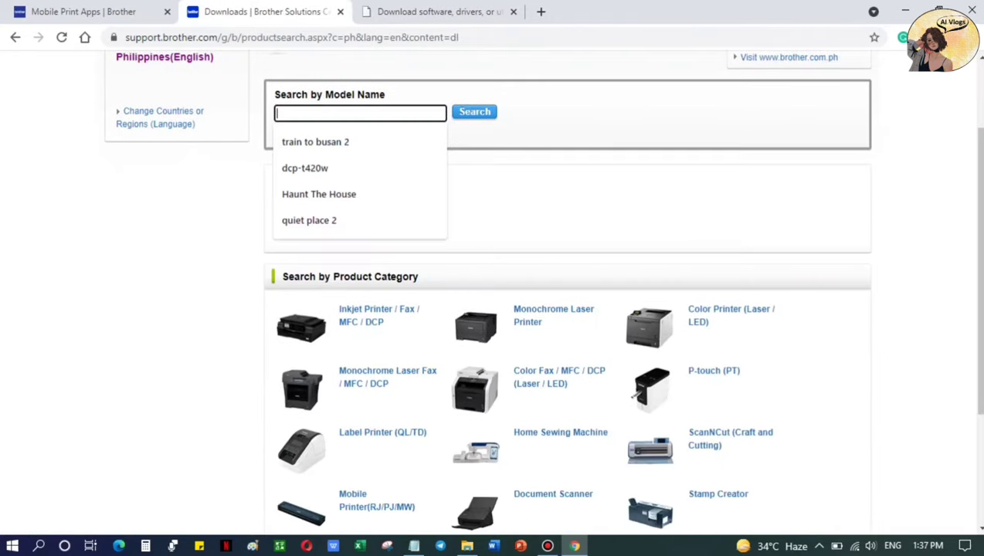
Step: Look up model dcp-t420w and confirm Windows 10 (64-bit) to reach its downloads list
left_click(304, 167)
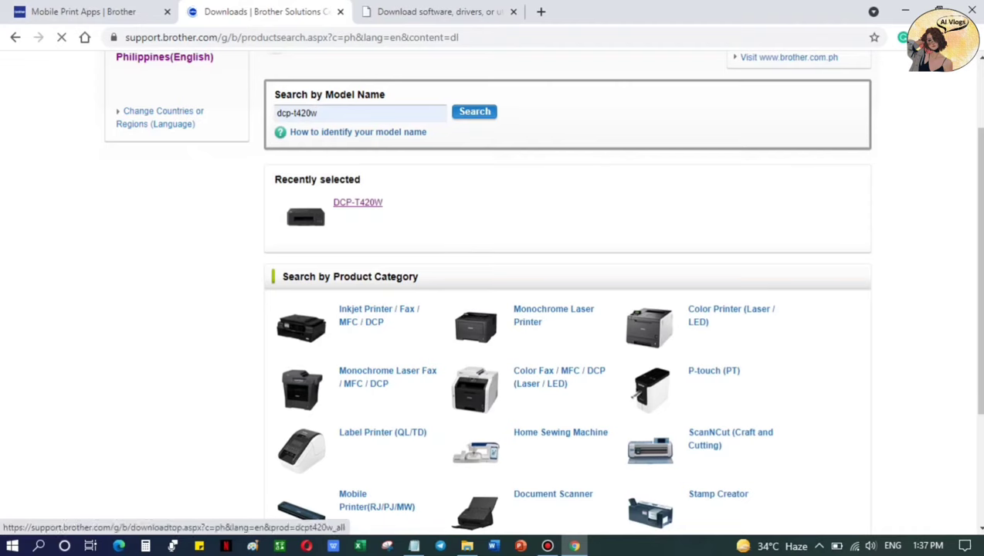
left_click(358, 202)
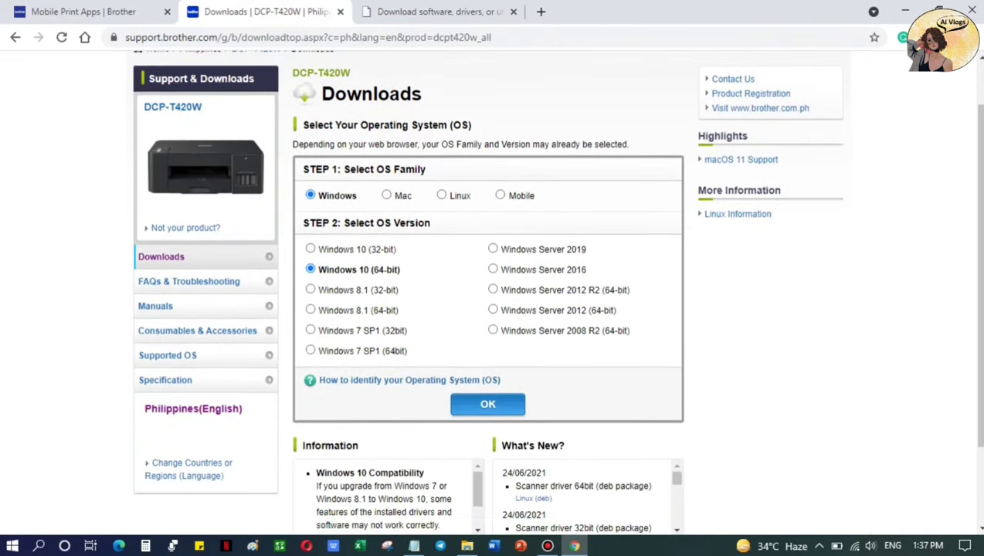
left_click(488, 405)
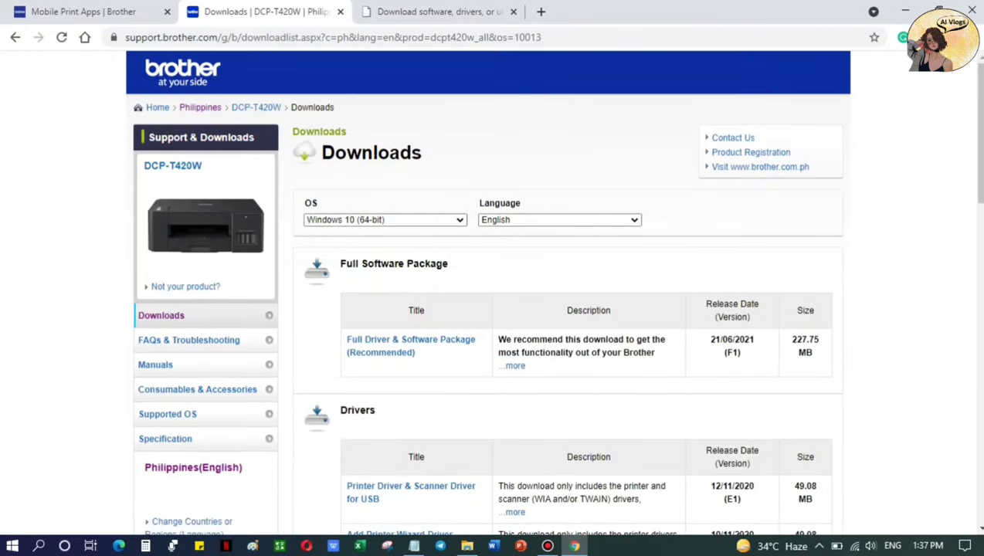
scroll("down", 3)
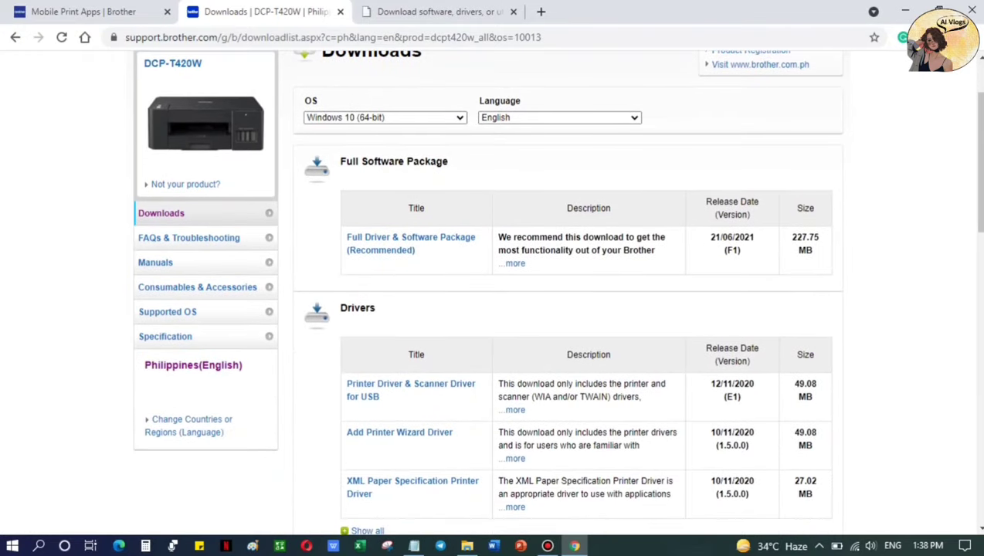
Step: Agree to the EULA and download the Full Driver & Software Package (Recommended)
left_click(411, 244)
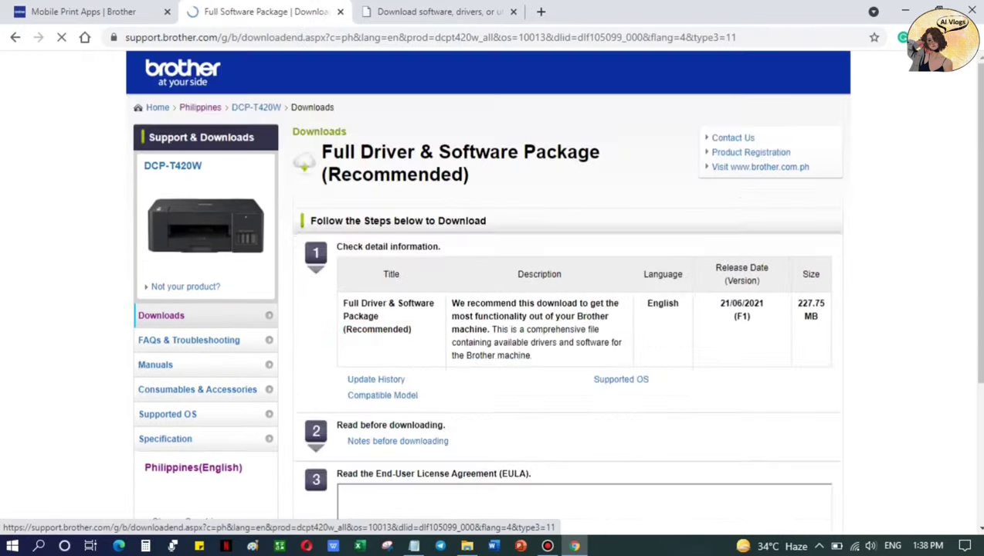
scroll("down", 3)
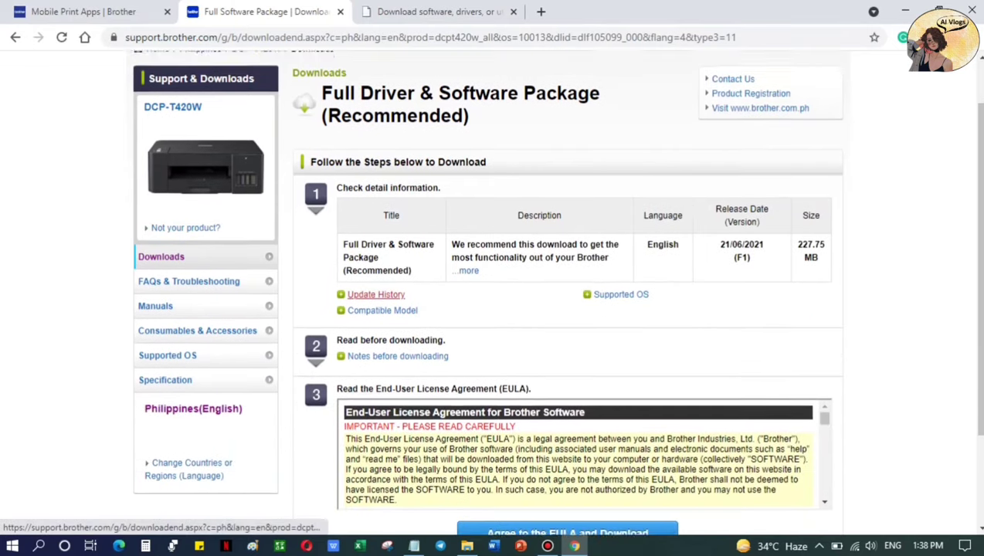
scroll("down", 3)
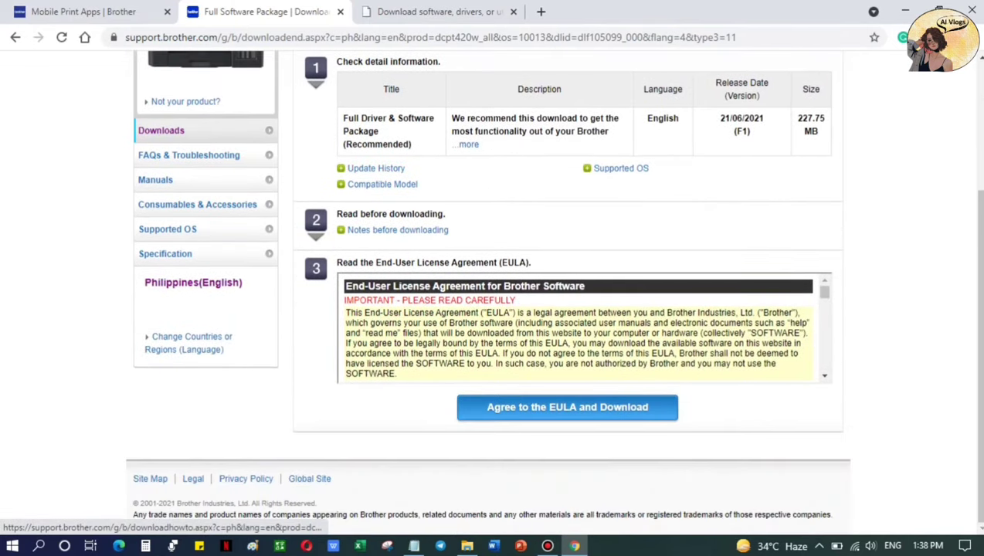
left_click(567, 408)
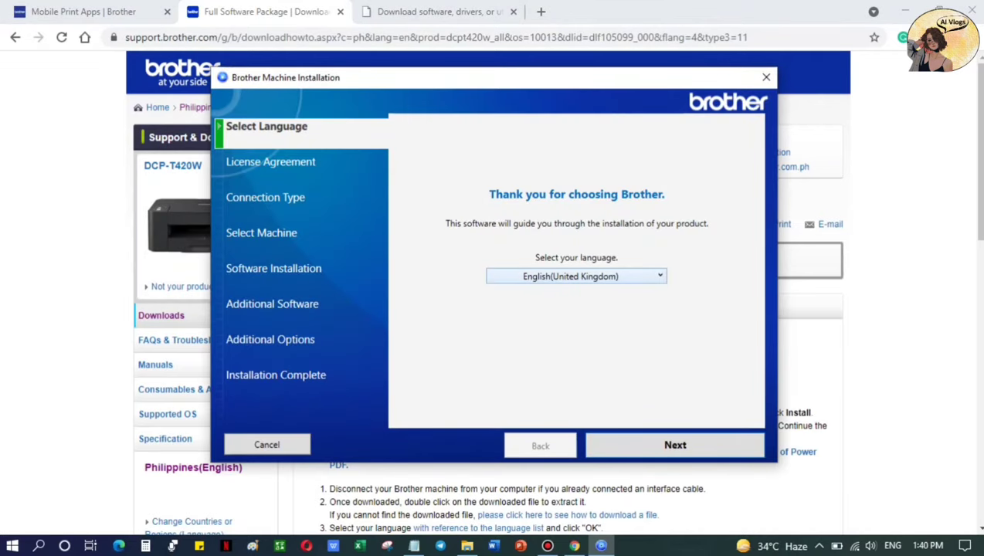
Step: Set the installer language to English (United States) and accept the license agreement
left_click(576, 275)
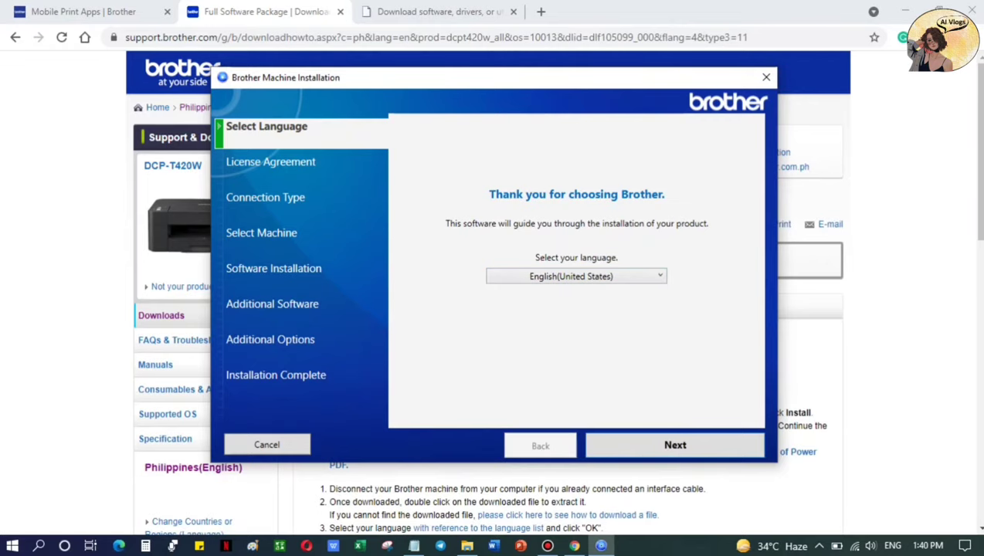
left_click(673, 445)
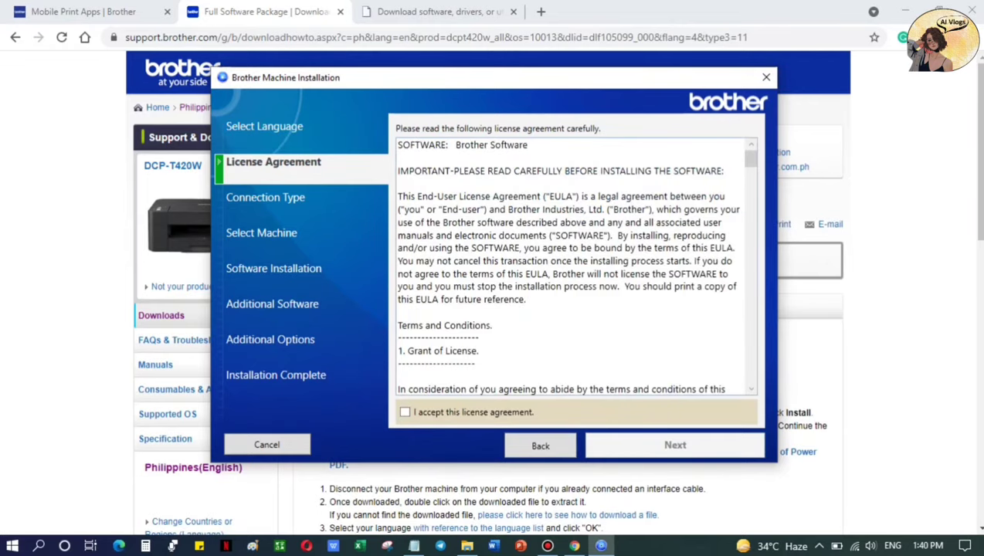
left_click(404, 411)
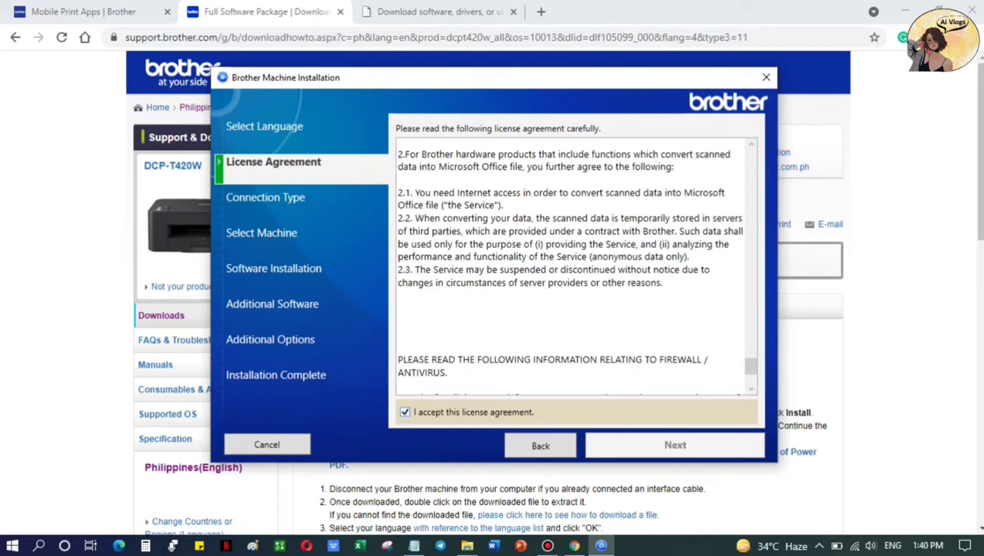
left_click(674, 445)
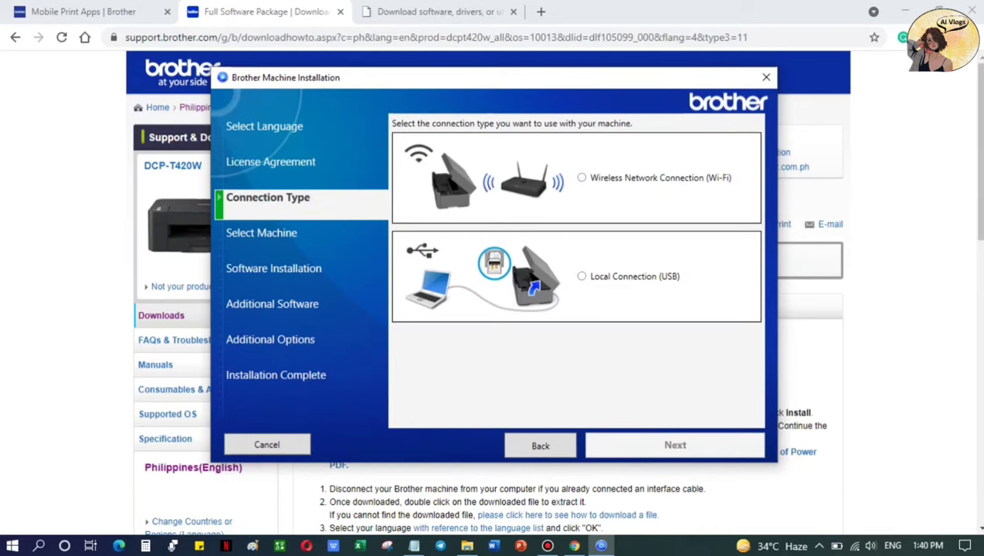
Step: Choose Wireless Network Connection (Wi-Fi) as the connection type
left_click(581, 178)
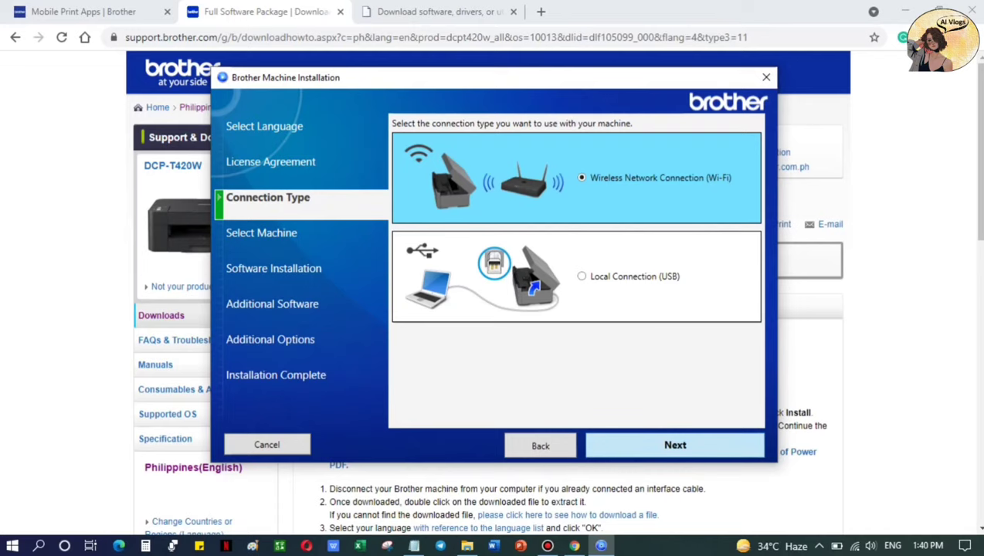
left_click(673, 445)
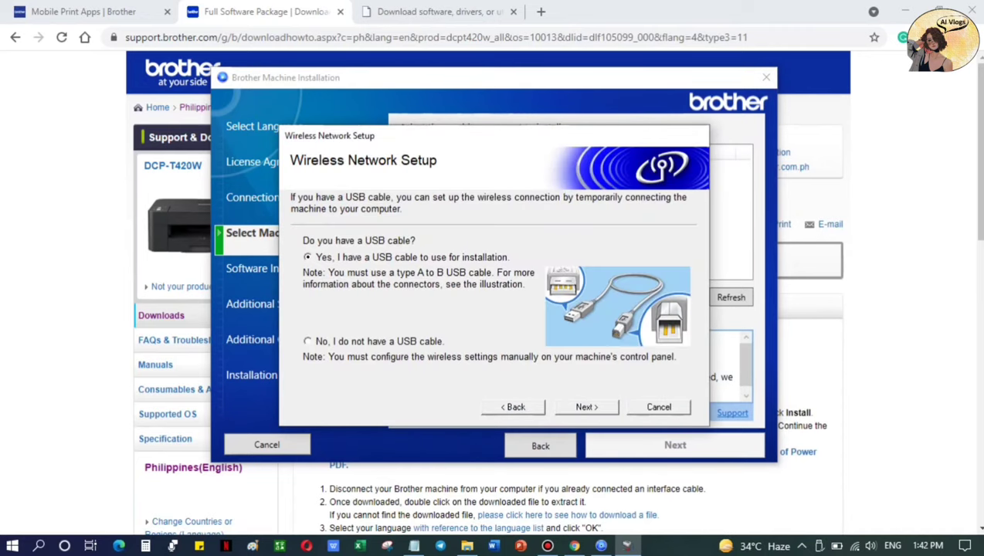
Step: Continue past the USB cable question and start Wireless Setup from Select Machine
left_click(587, 408)
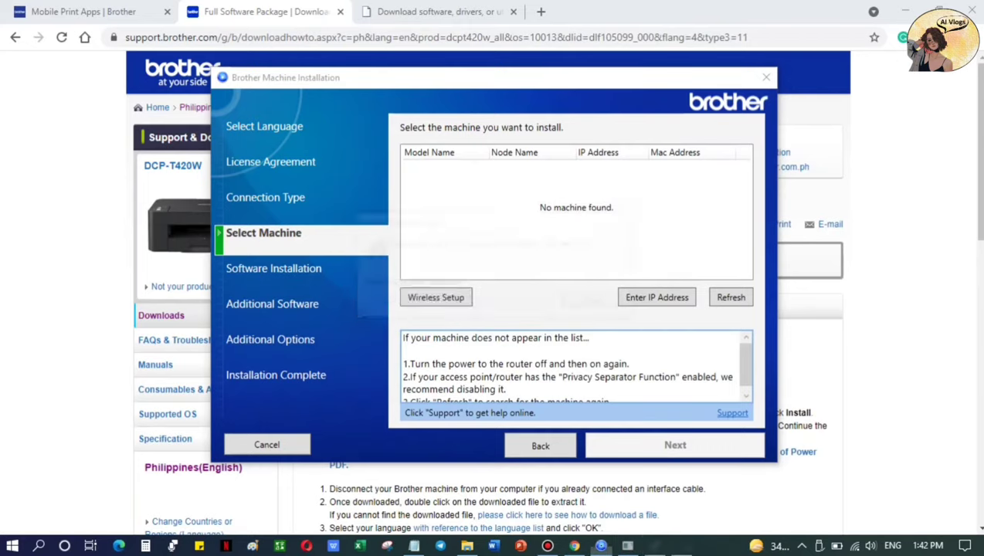
left_click(436, 296)
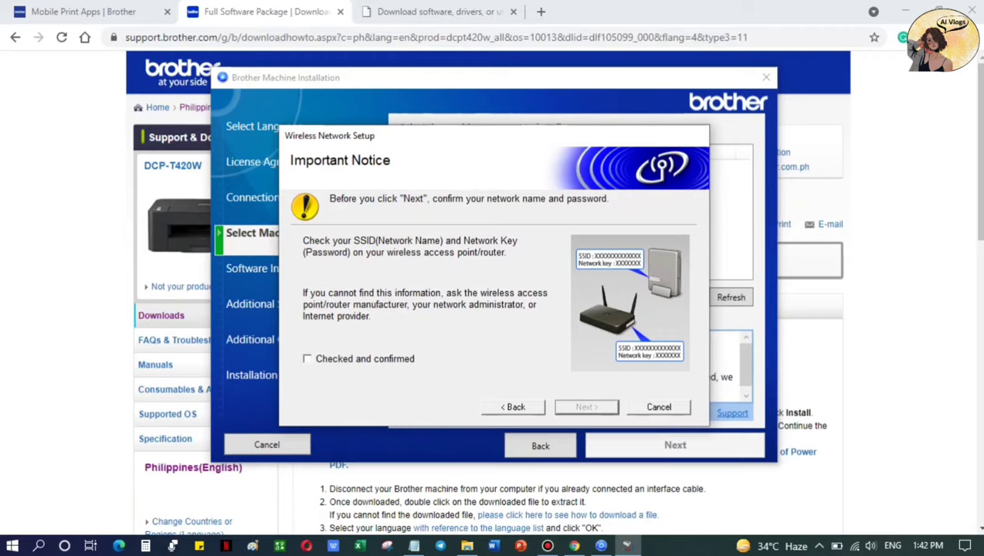
mouse_move(871, 546)
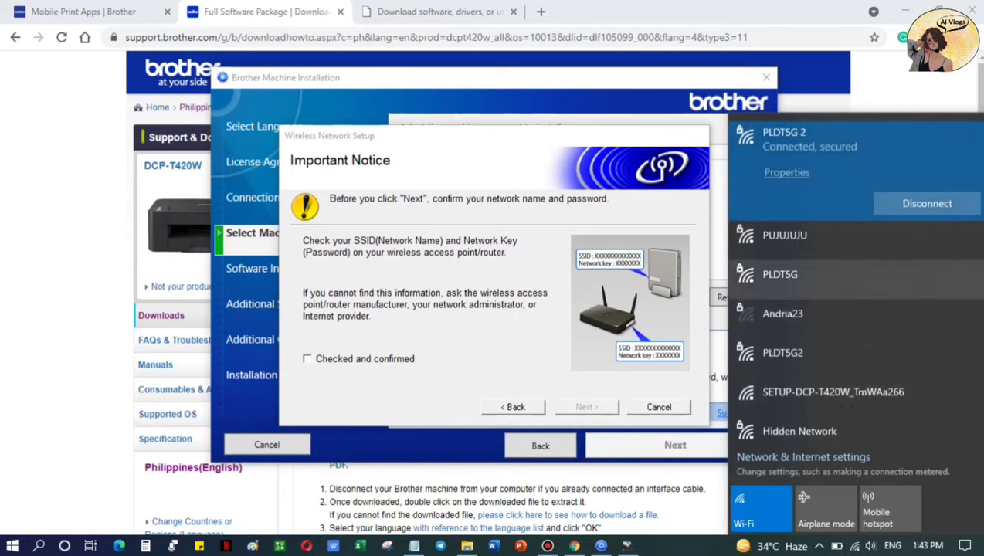
Step: Try the SETUP-DCP-T420W network, mark the network name and password as checked and confirmed
left_click(834, 392)
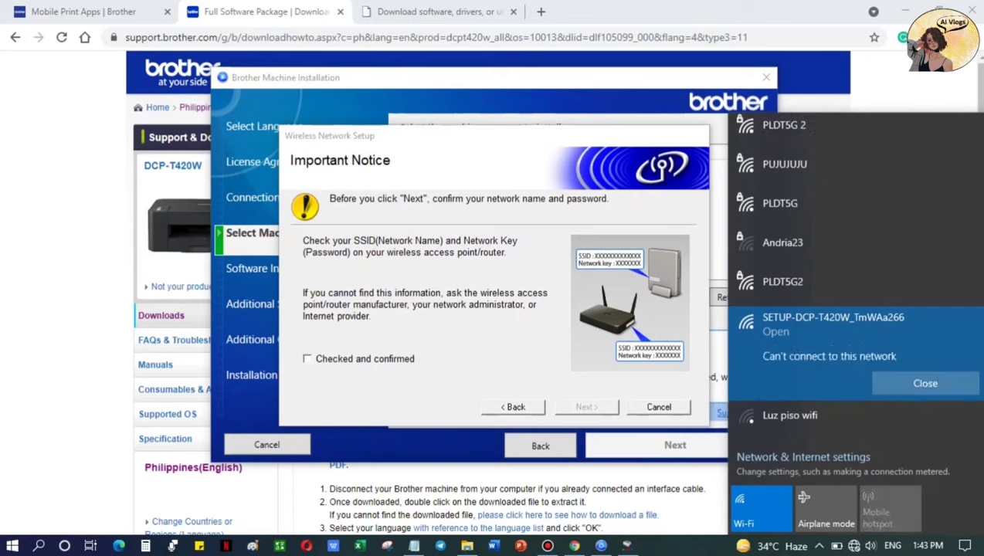
left_click(308, 358)
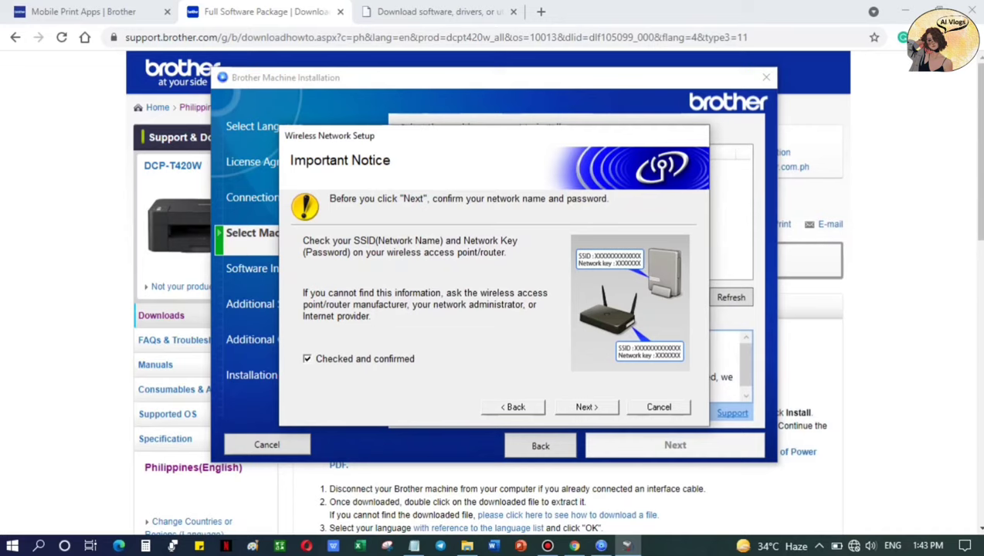
left_click(585, 406)
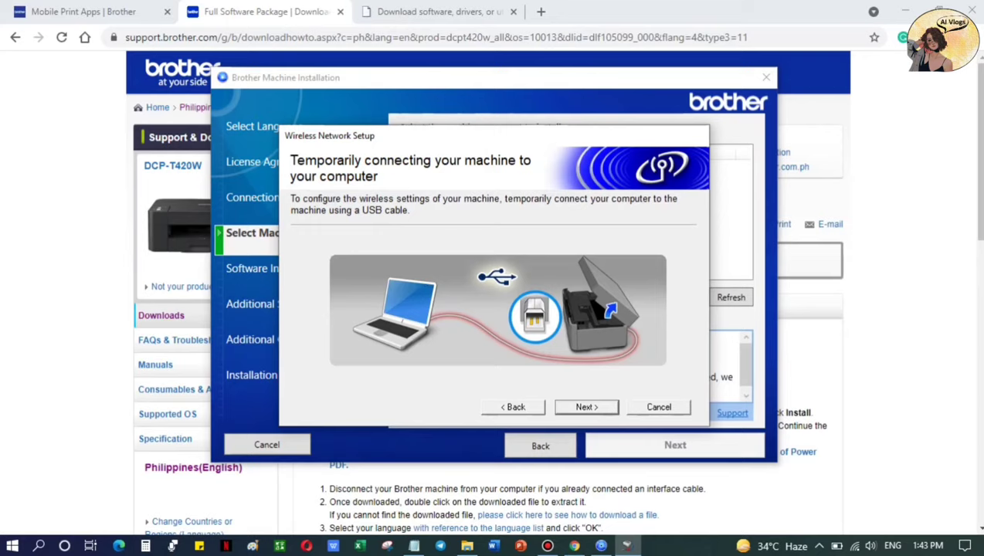
Step: Skip the temporary connection step and relaunch Wireless Setup to list available networks
left_click(586, 407)
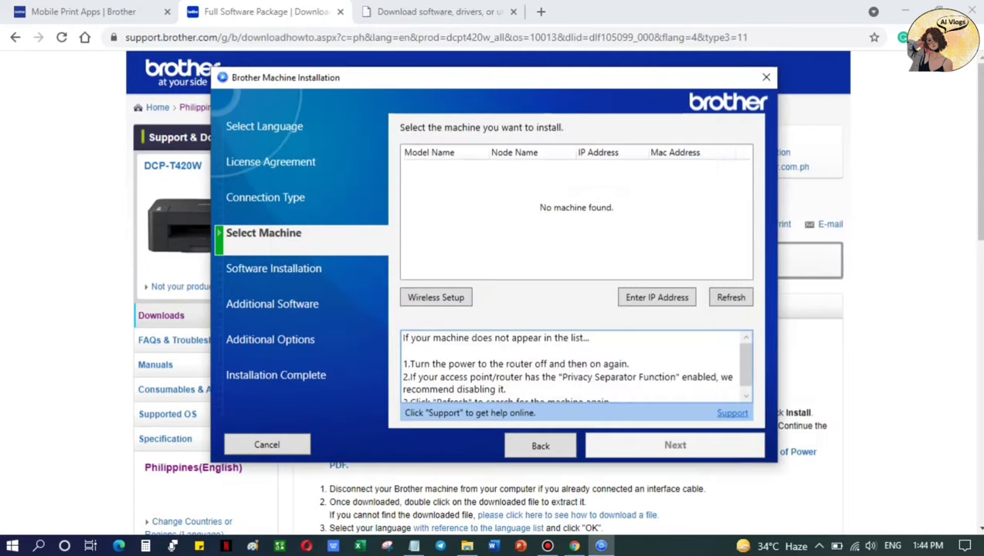
left_click(436, 297)
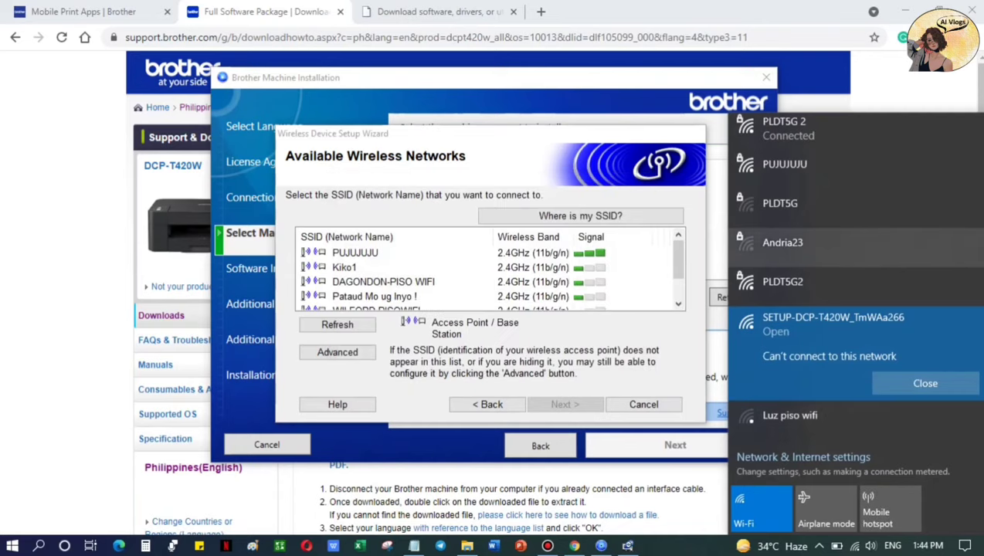
Step: Pick the PUJUUJUU network and connect the computer to it
left_click(354, 254)
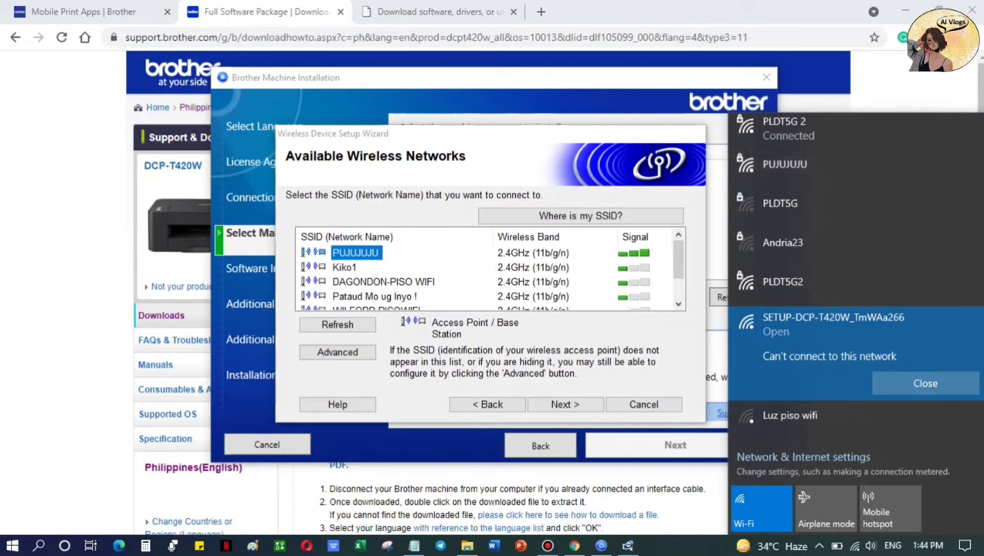
left_click(923, 383)
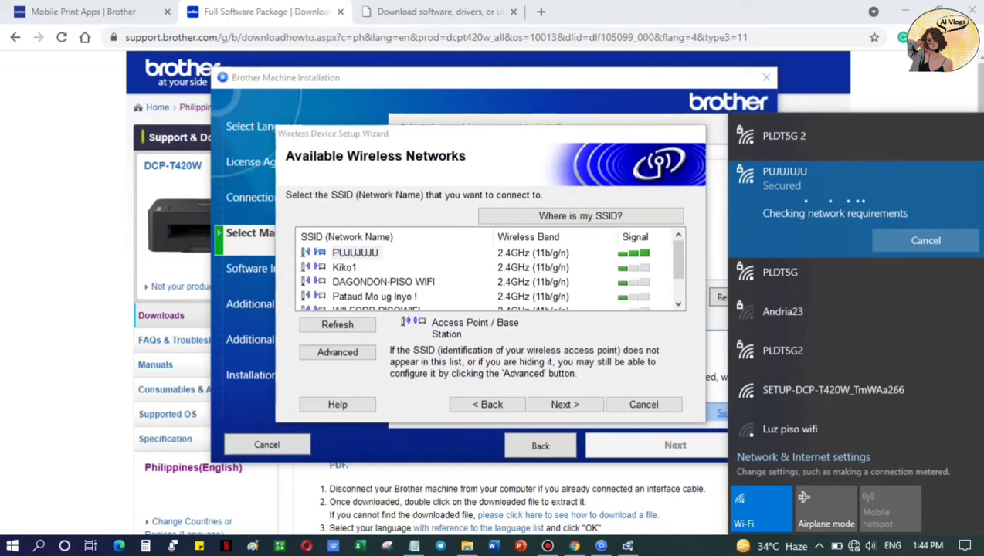
scroll("down", 3)
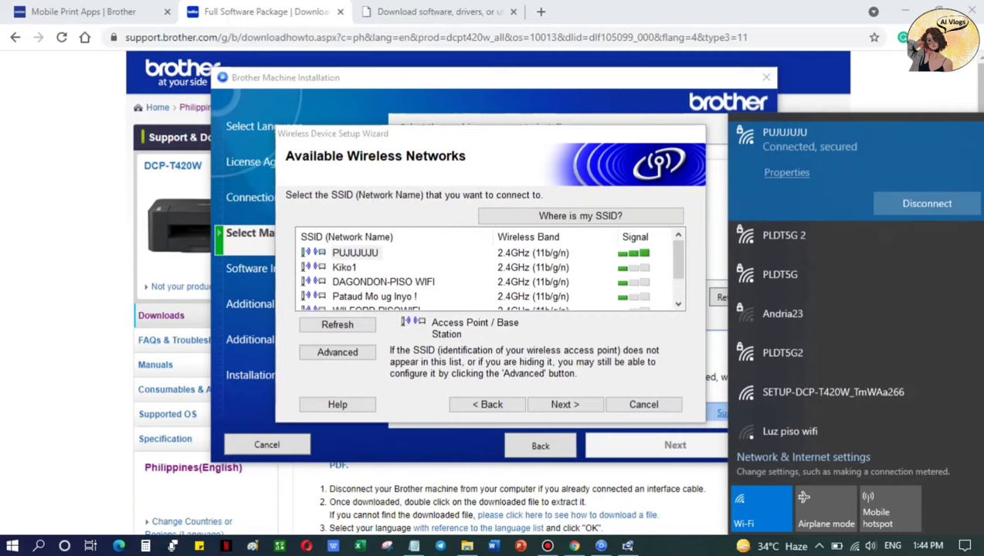
Step: Select the home Wi-Fi SSID, supply its network key, and send the settings to the printer
left_click(355, 254)
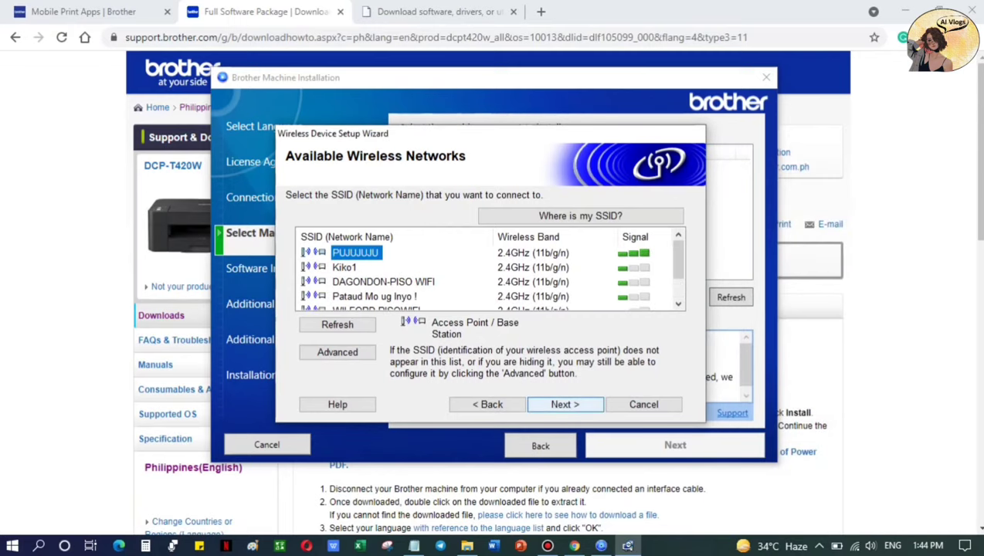
left_click(566, 405)
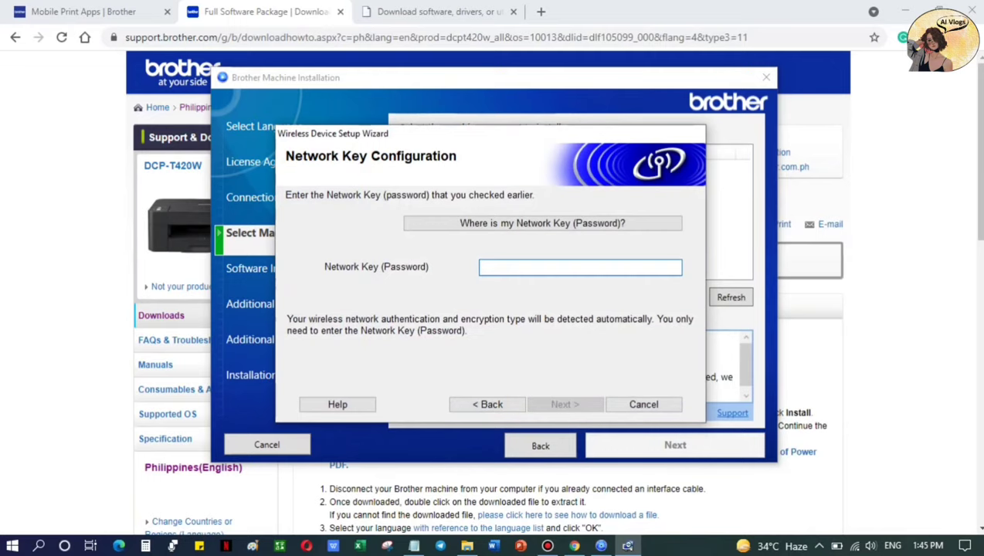
left_click(565, 405)
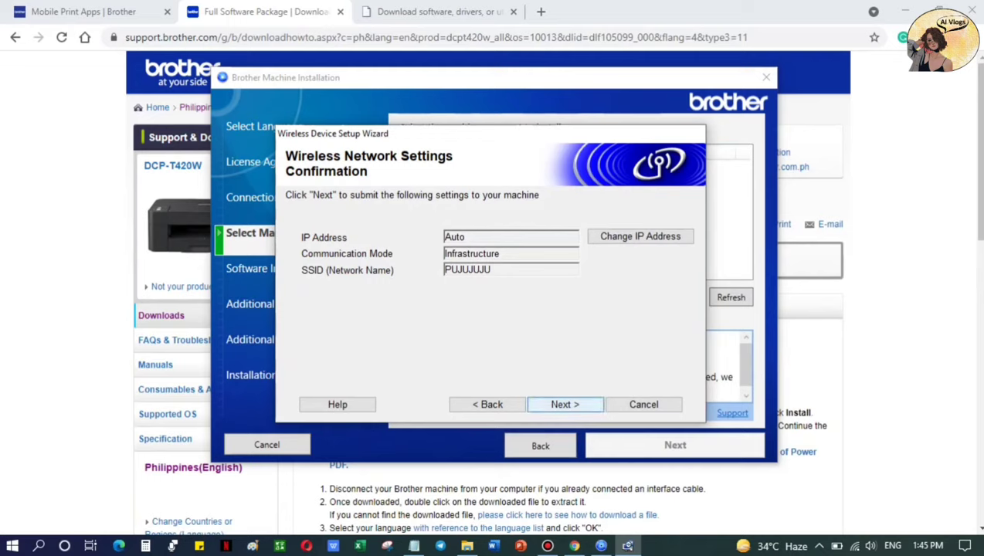
left_click(566, 404)
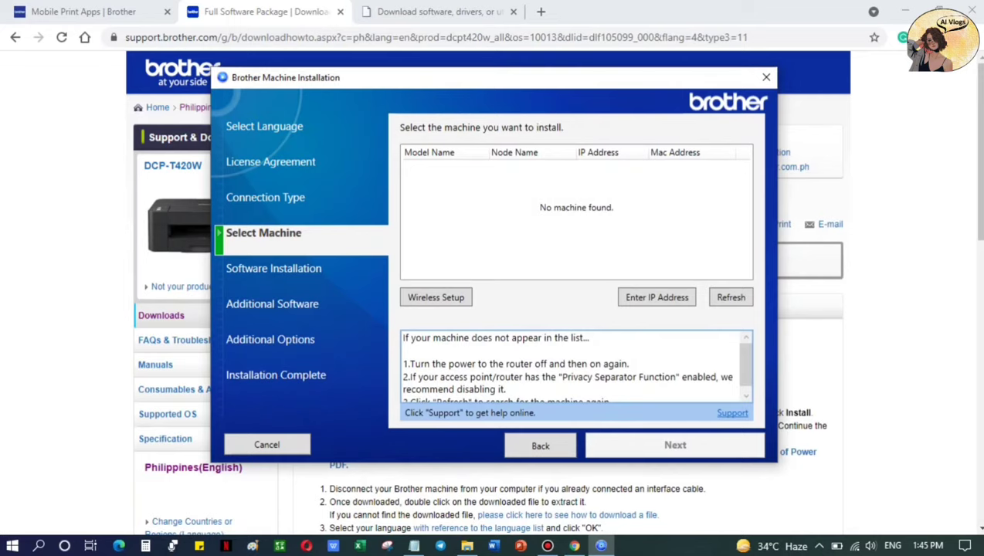
Step: Refresh the machine list and choose the DCP-T420W found at 192.168.1.12
left_click(436, 297)
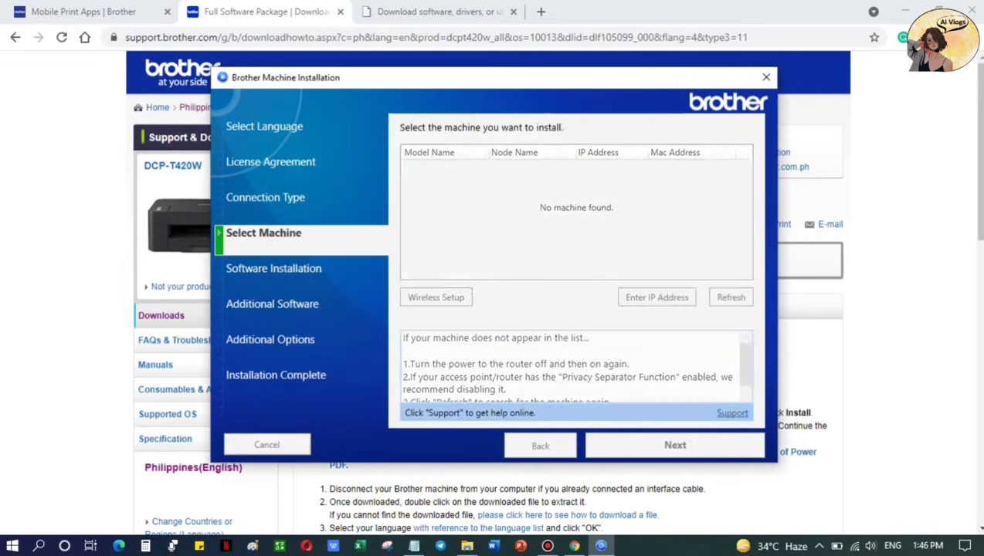
left_click(729, 296)
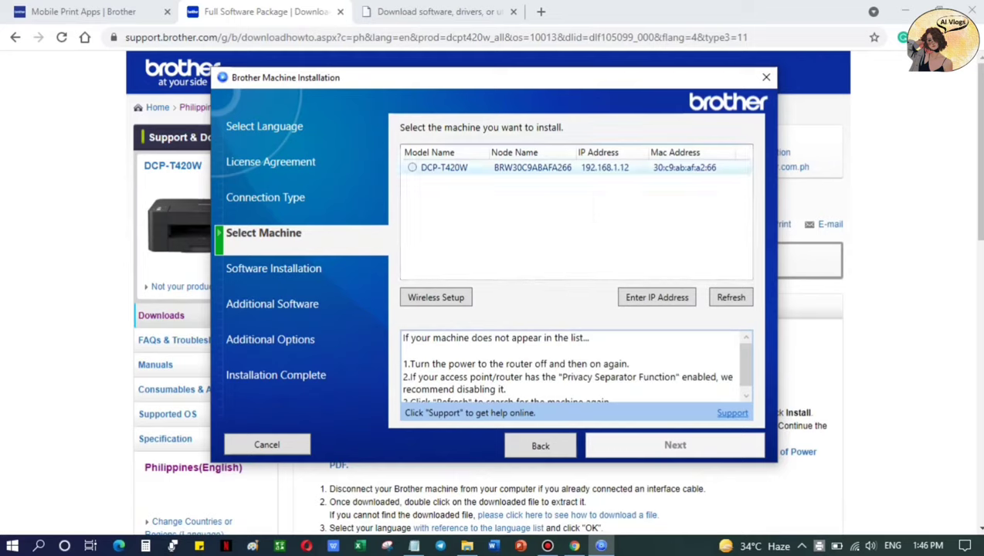
left_click(412, 167)
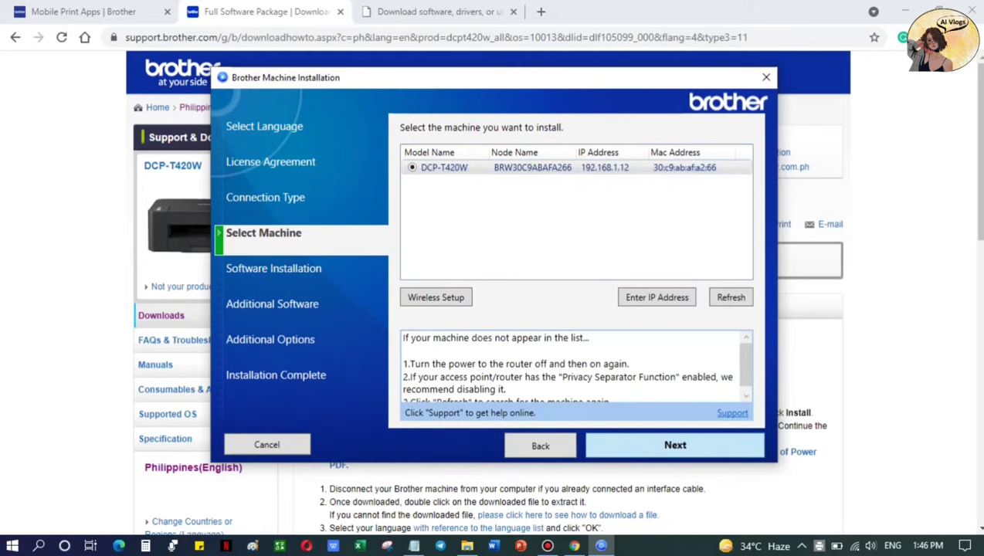
left_click(674, 445)
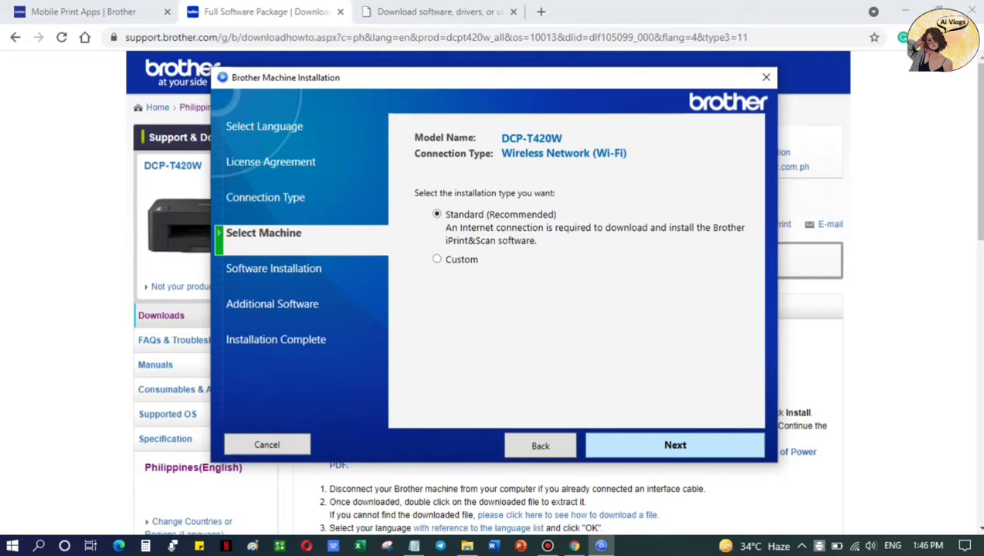
Step: Run the Standard (Recommended) software installation for the DCP-T420W to completion
left_click(673, 445)
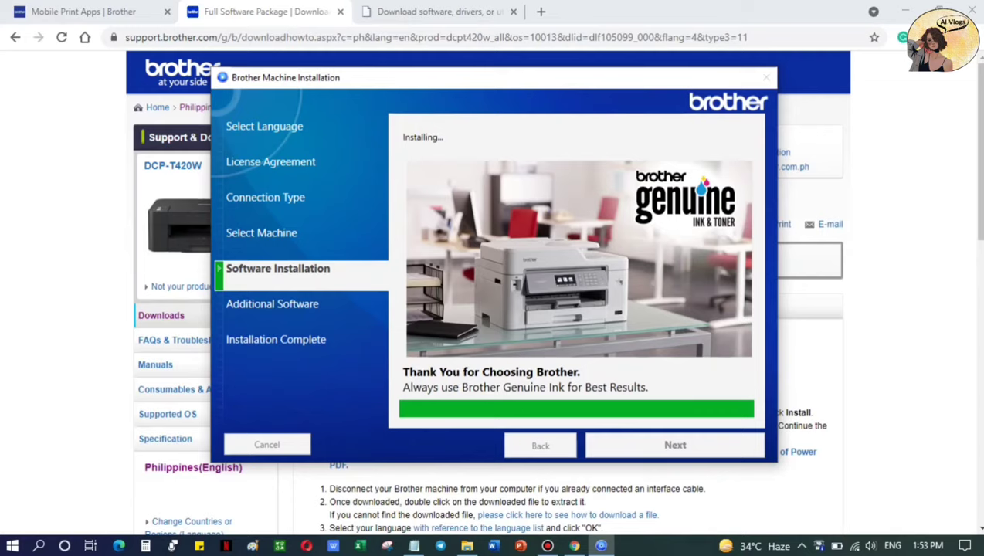
left_click(673, 445)
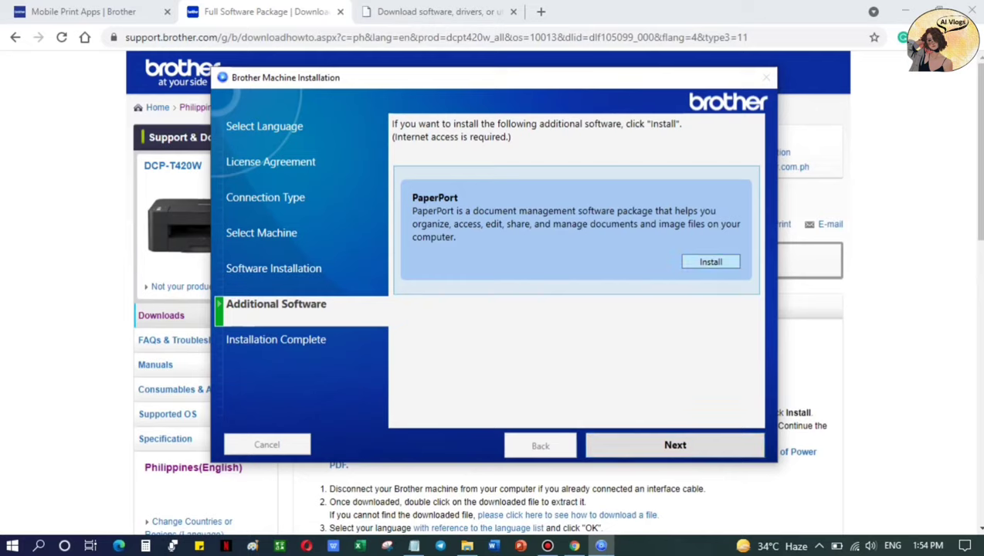
Step: Install the PaperPort add-on, move past Additional Software and finish setup, launching iPrint&Scan
left_click(710, 261)
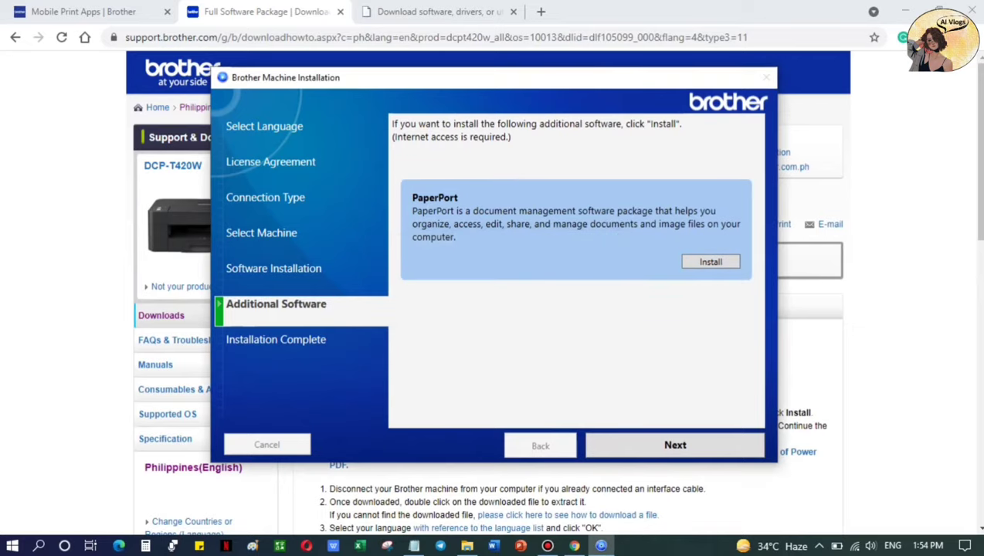
left_click(711, 261)
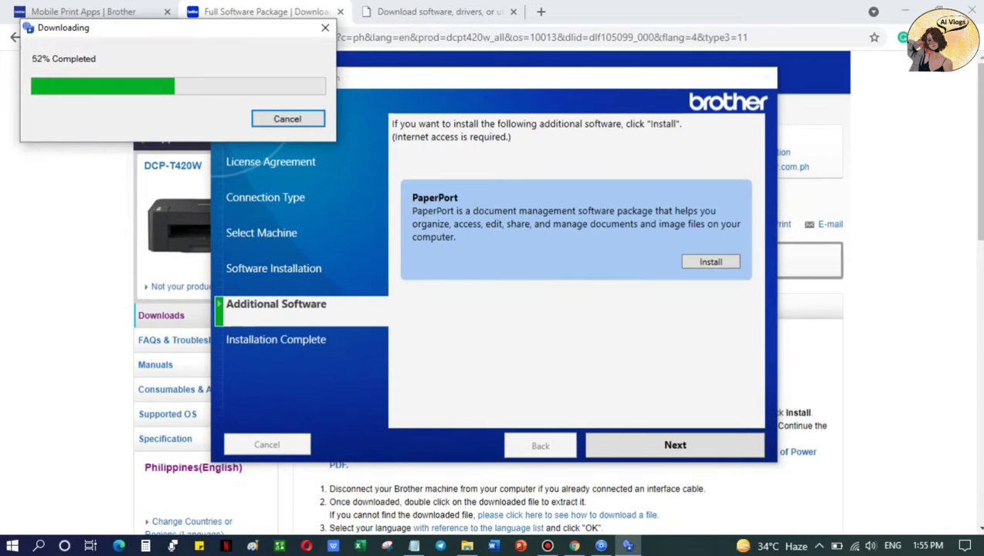
left_click(711, 261)
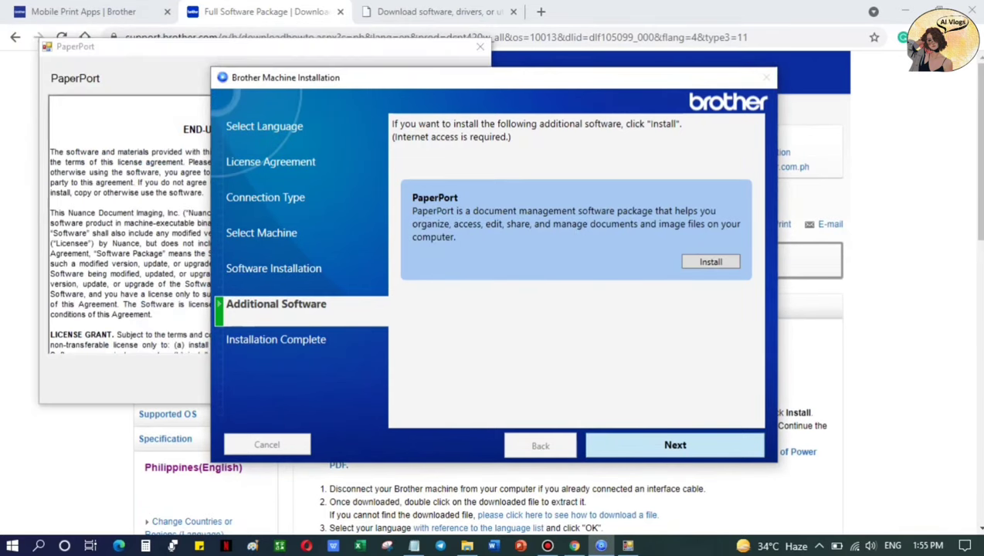
left_click(673, 444)
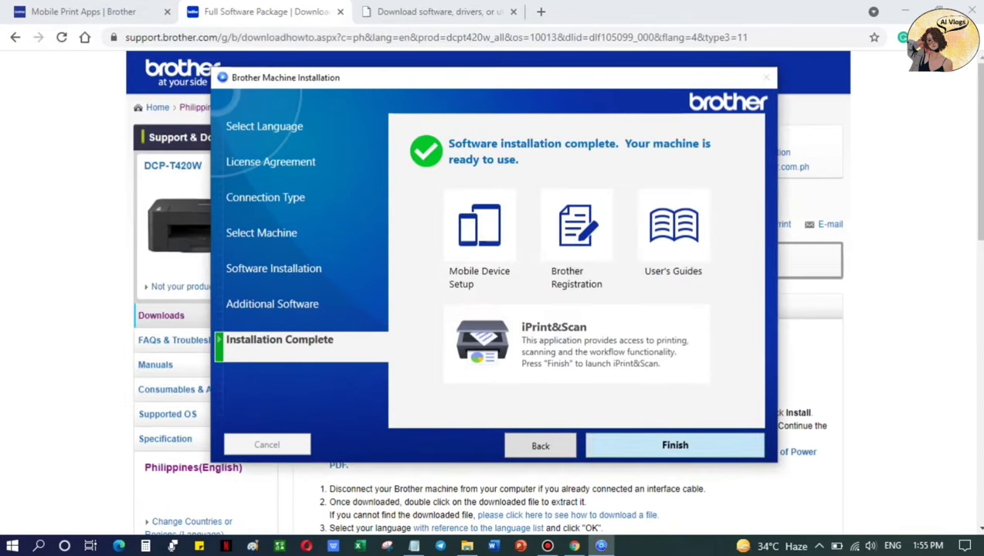
left_click(674, 444)
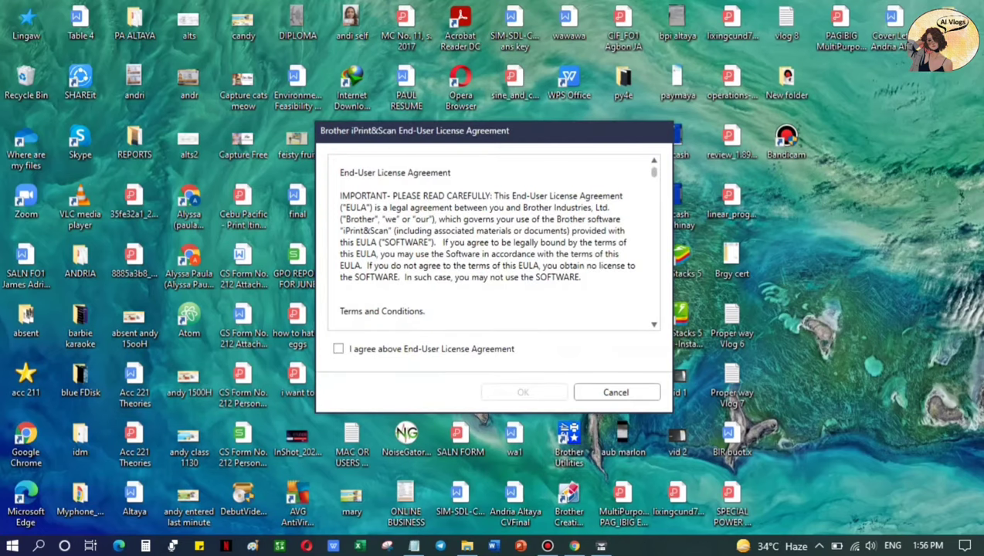
Step: Accept the iPrint&Scan license, start the app and begin selecting a machine
left_click(338, 349)
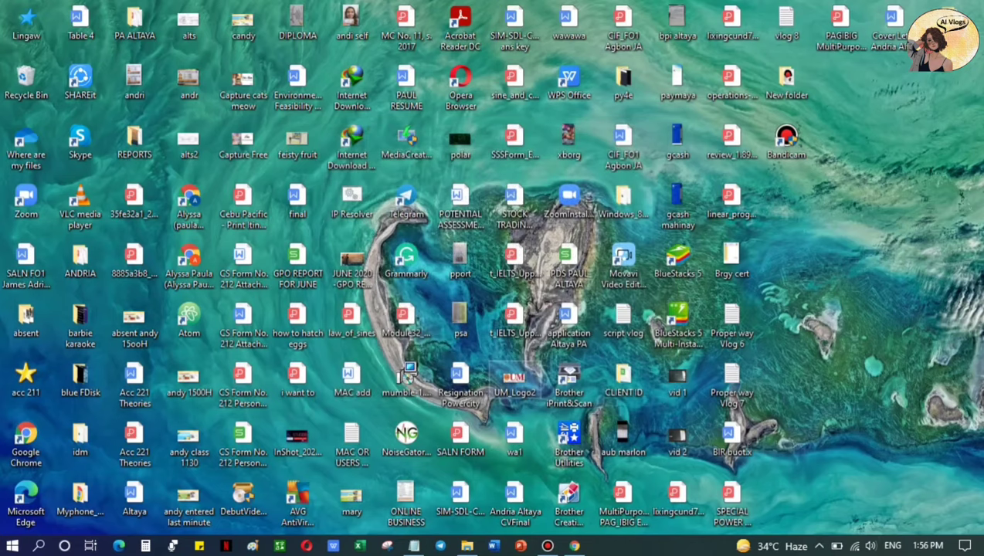
double_click(568, 378)
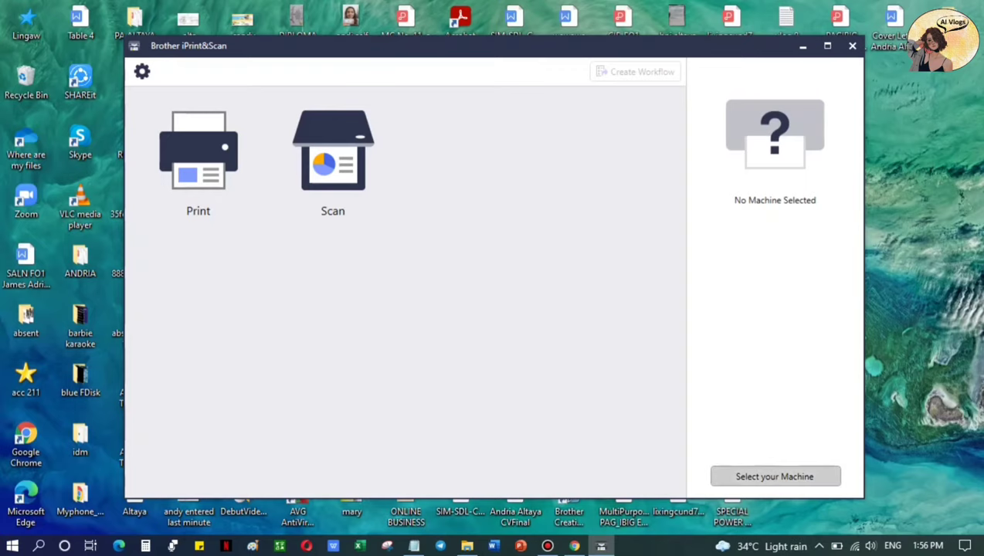
left_click(773, 476)
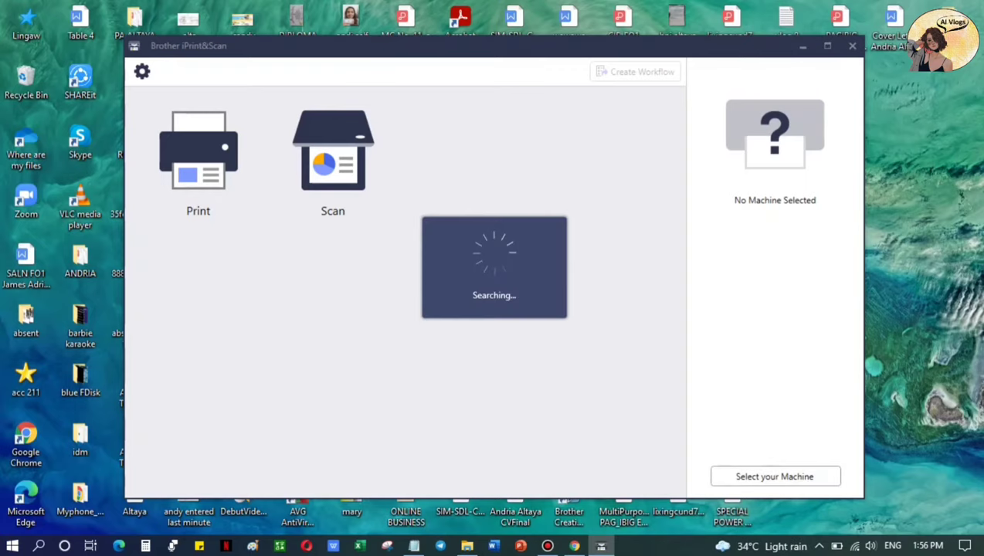
left_click(774, 476)
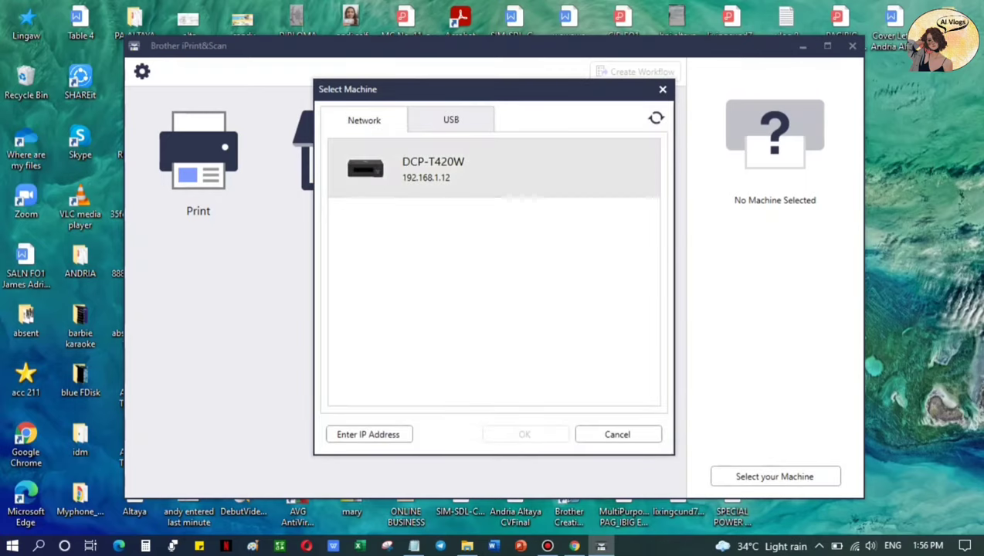
Step: Choose the DCP-T420W at 192.168.1.12 on the Network list and confirm it as Ready
left_click(494, 167)
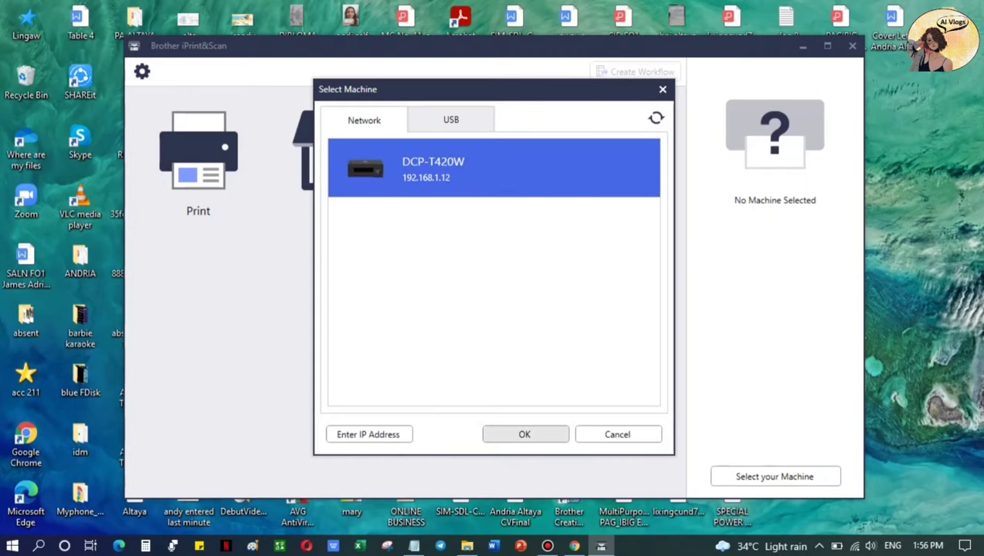
left_click(525, 434)
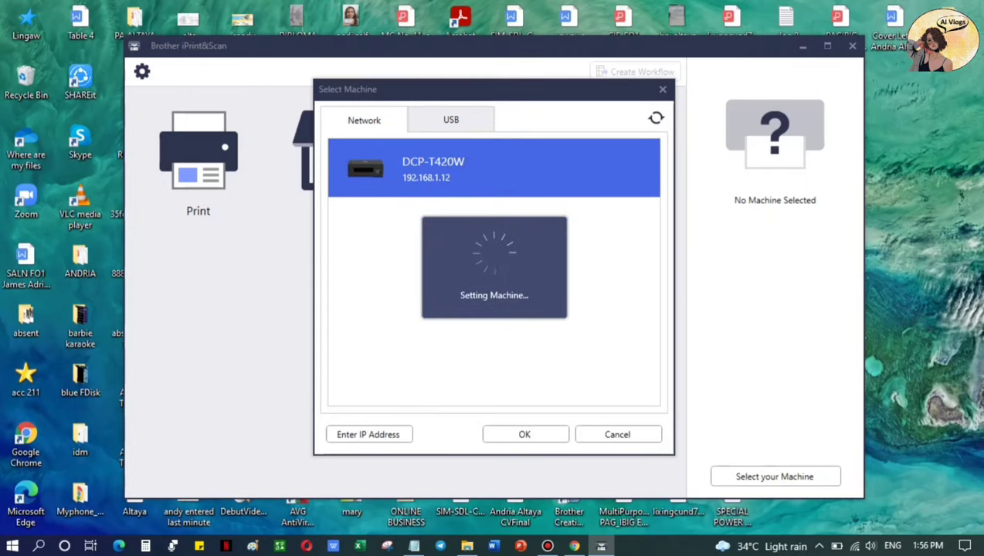
left_click(525, 434)
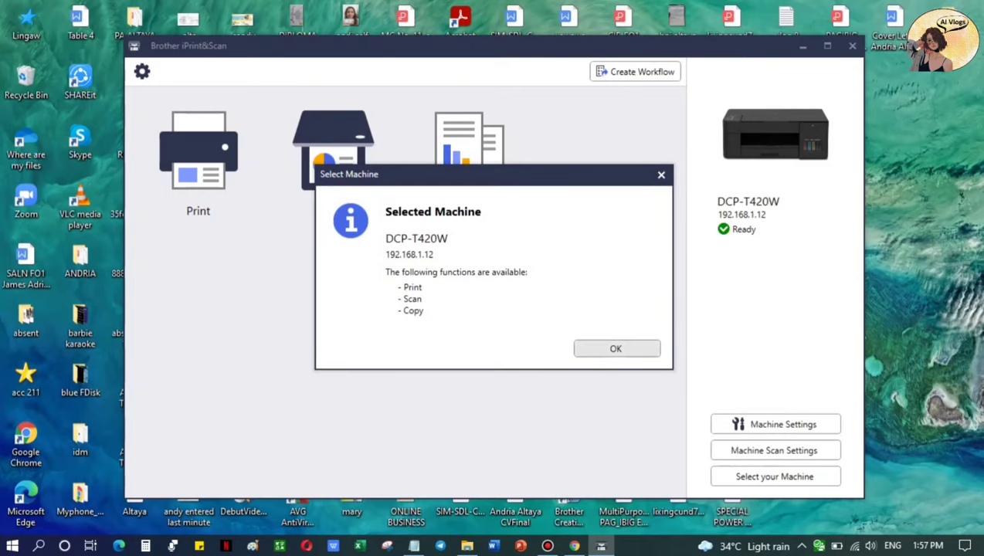
left_click(616, 349)
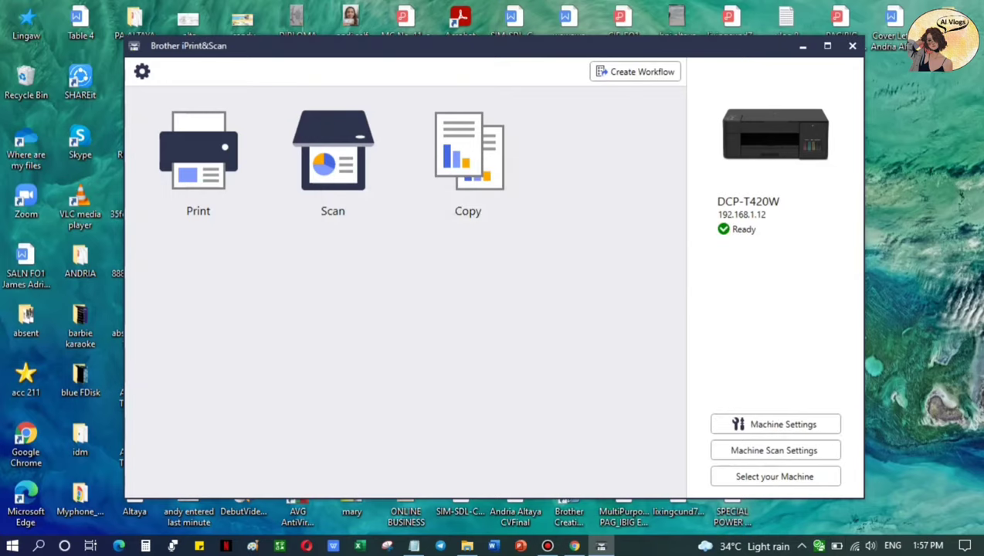
Step: Start a print job and choose document printing
left_click(198, 151)
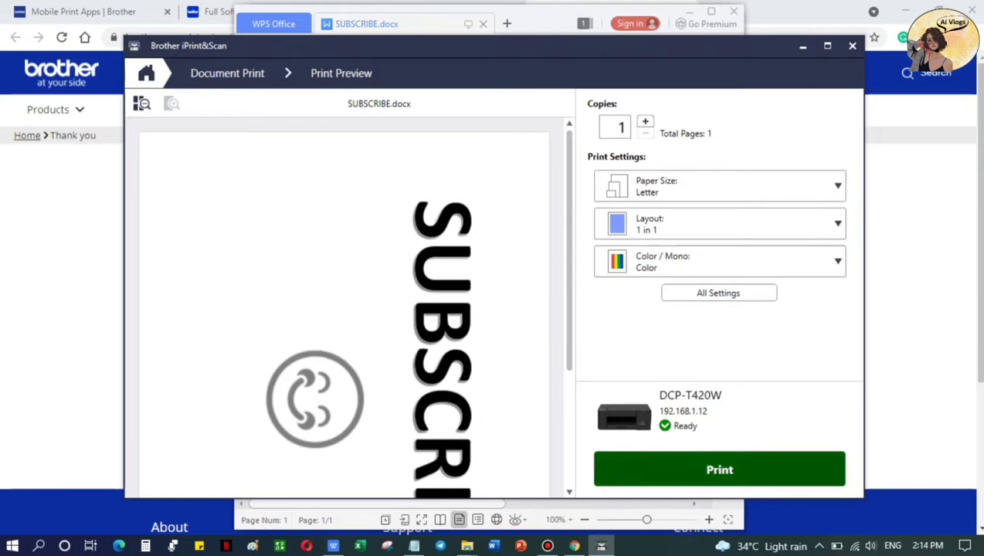
left_click(720, 470)
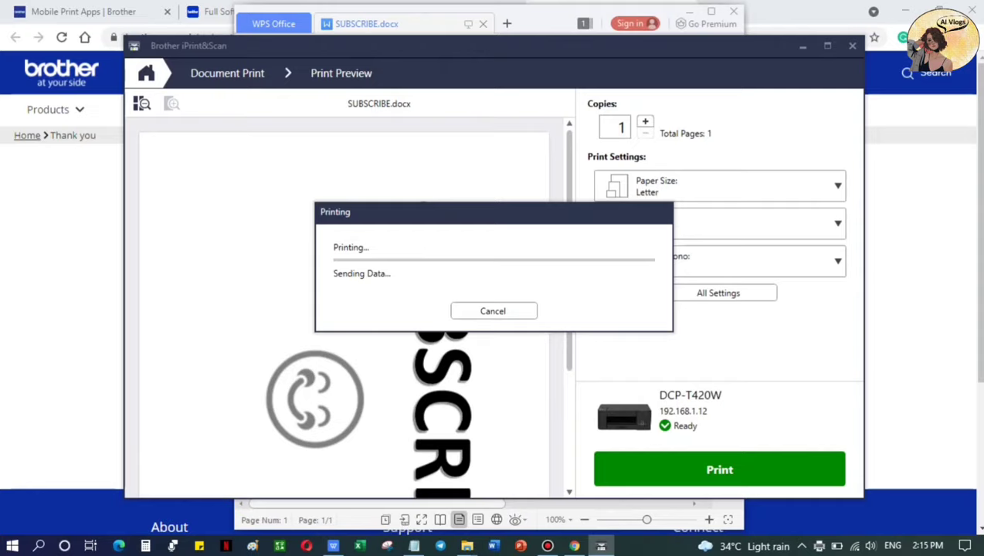
left_click(493, 310)
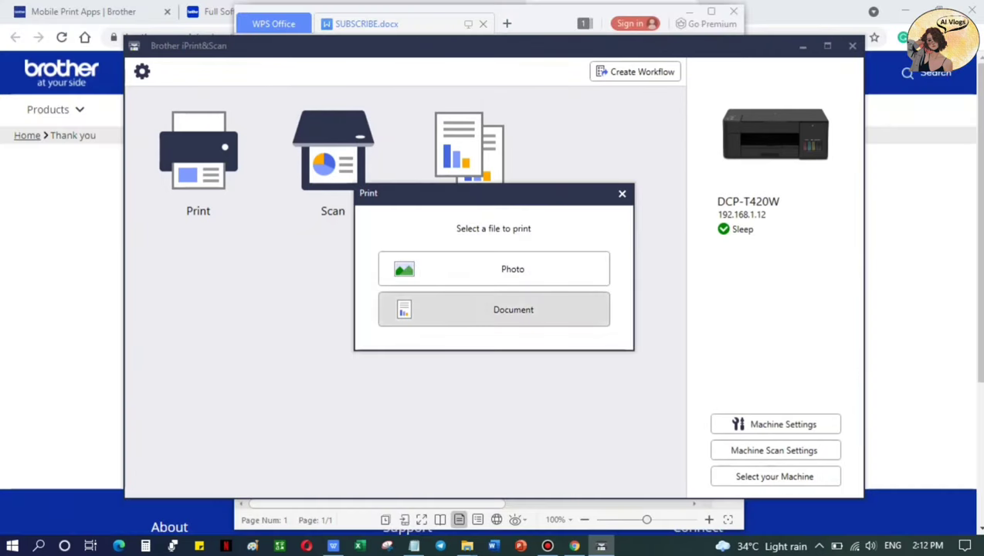
left_click(621, 194)
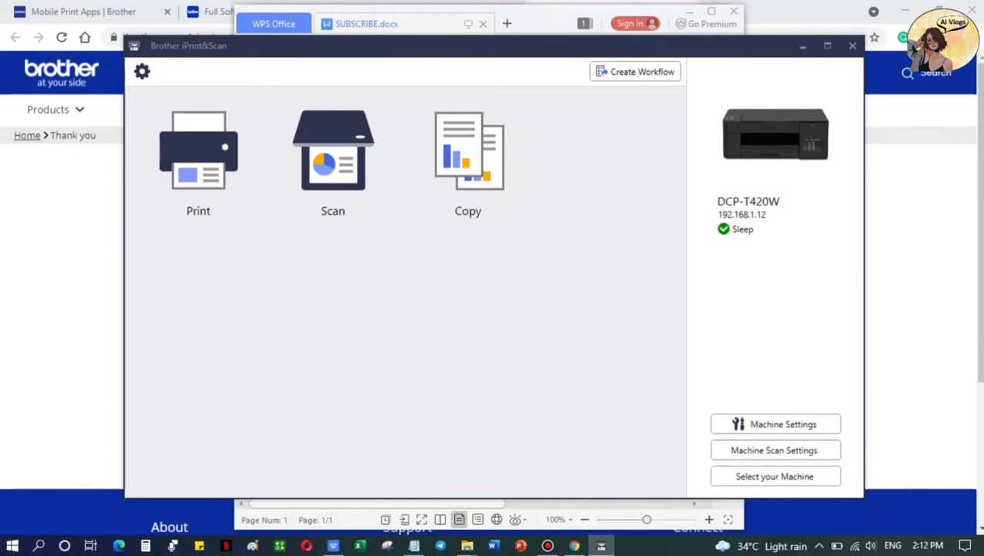
Step: Select SUBSCRIBE.docx, continue to Print Preview and send it to the DCP-T420W
left_click(197, 151)
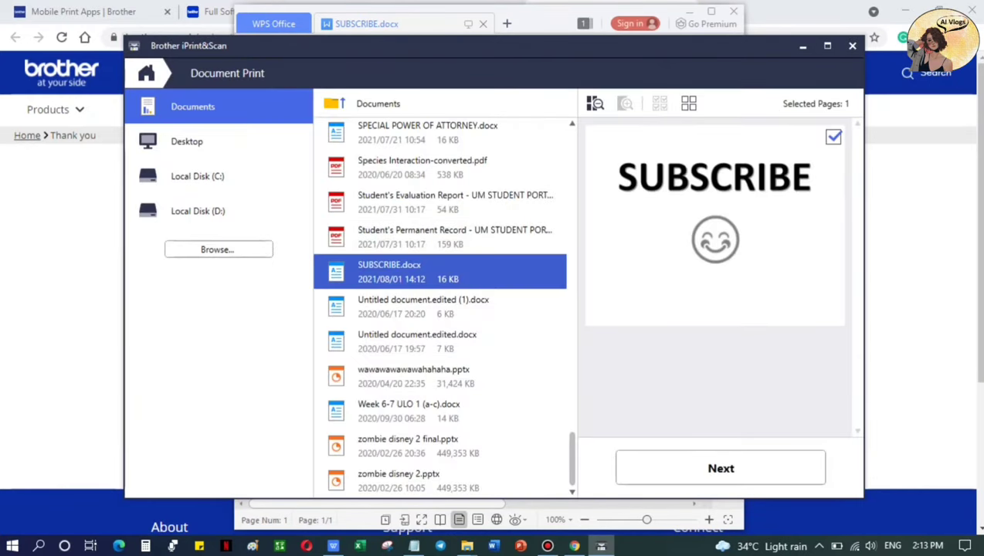
left_click(719, 468)
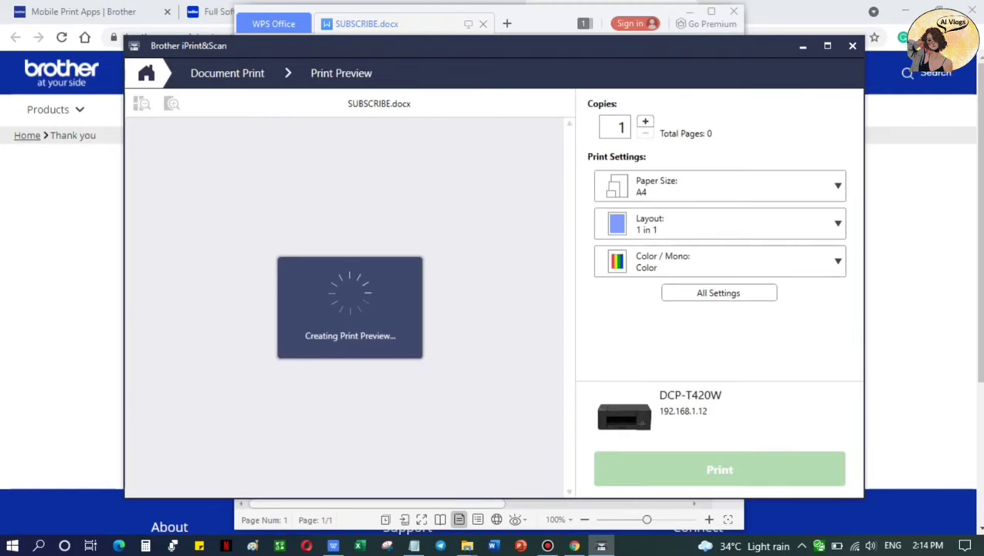
left_click(720, 470)
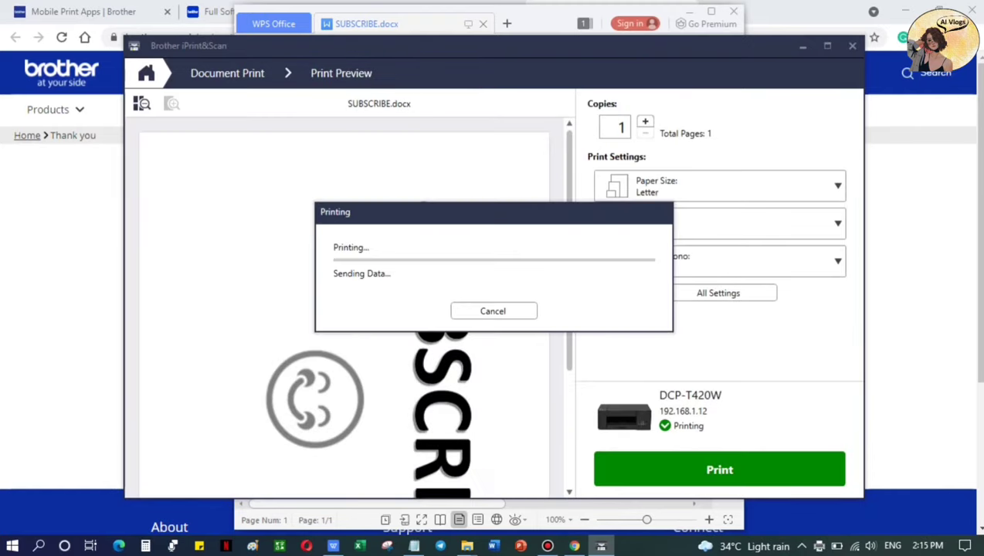